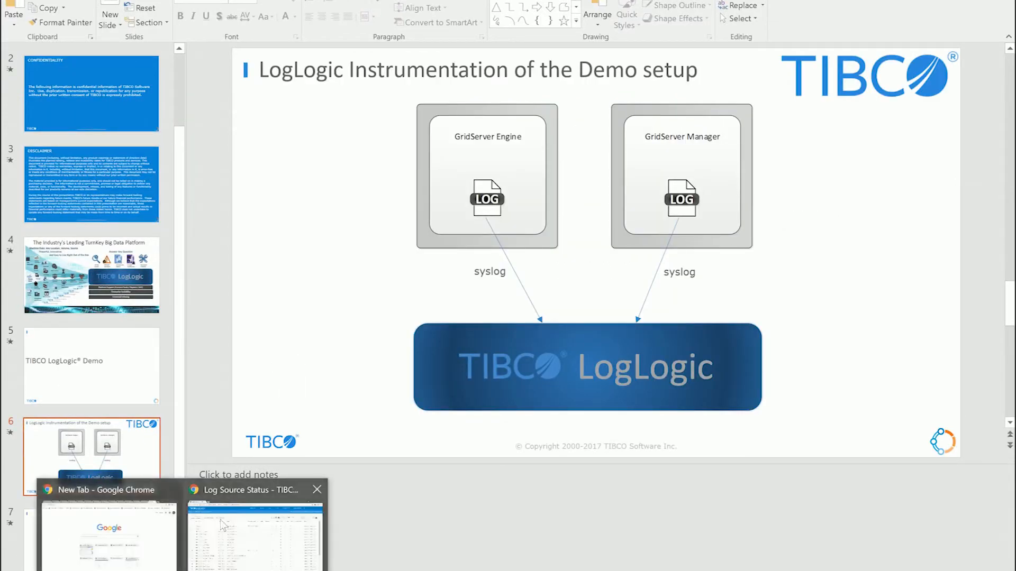
# Switch to Log Source Status to view the GridServer Engine and Manager sources
pyautogui.click(253, 525)
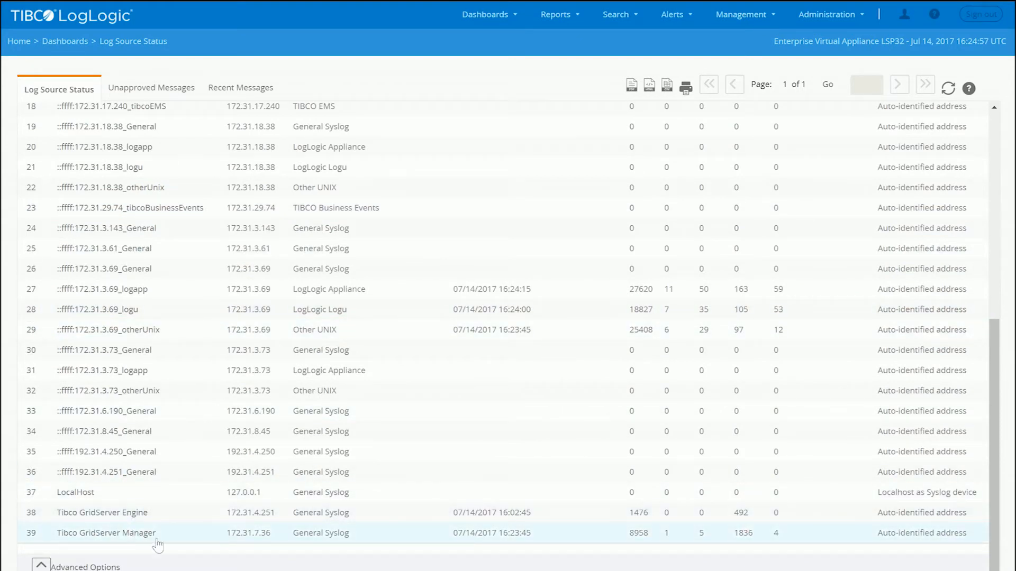
pyautogui.moveTo(626, 522)
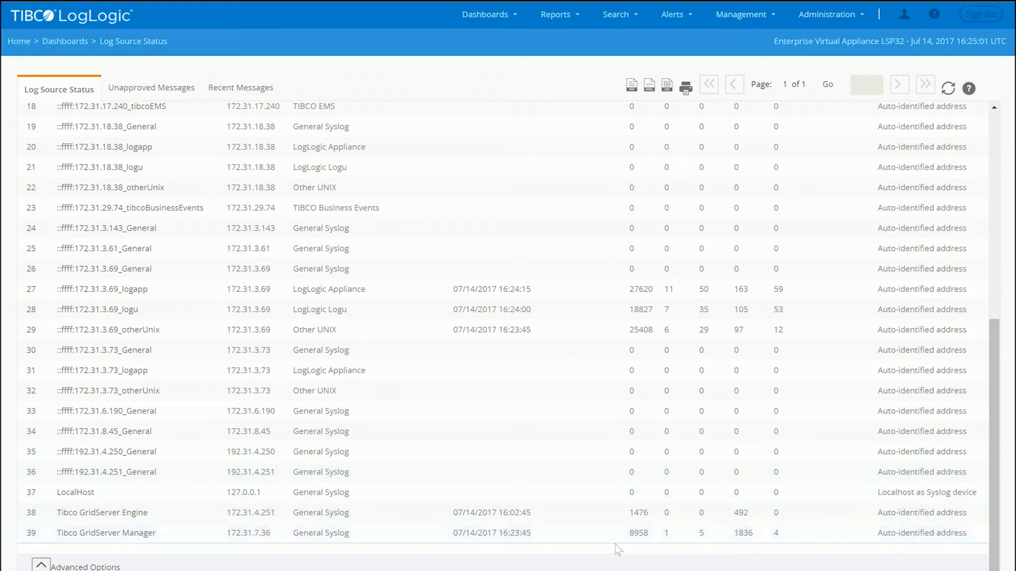
pyautogui.scroll(3)
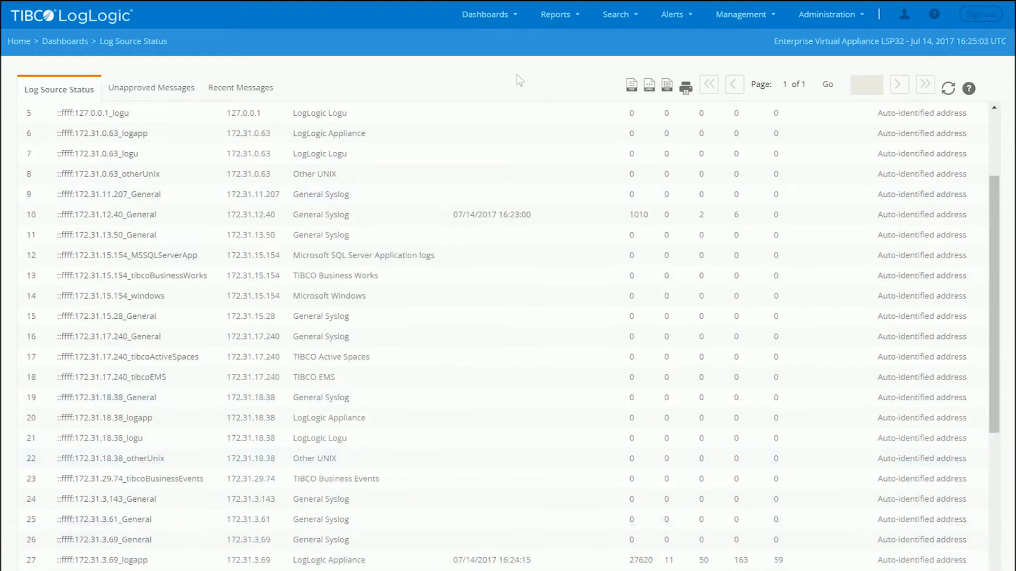
pyautogui.click(615, 14)
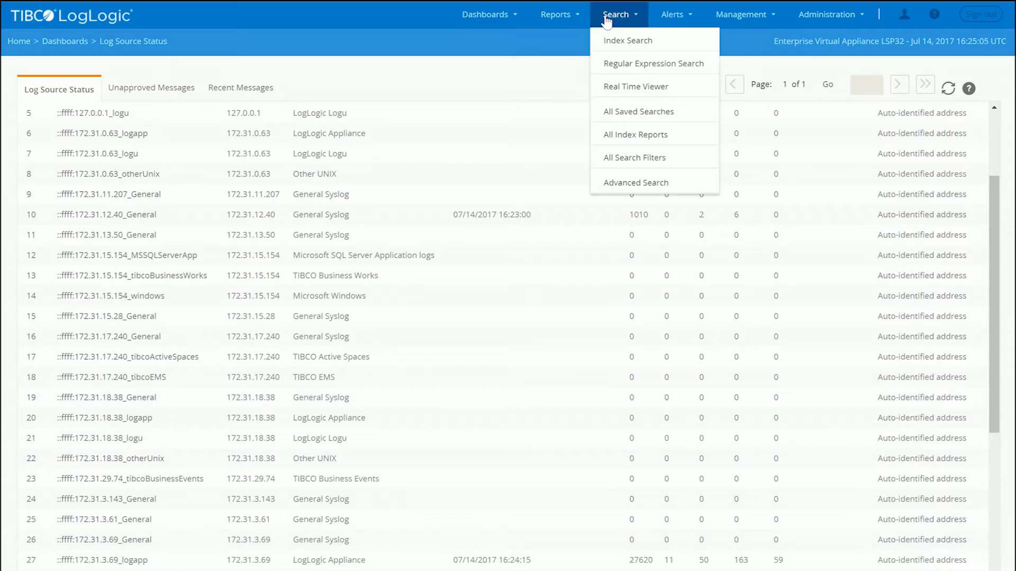
# Open Advanced Search, then the Advanced Data Models list under Management
pyautogui.click(635, 182)
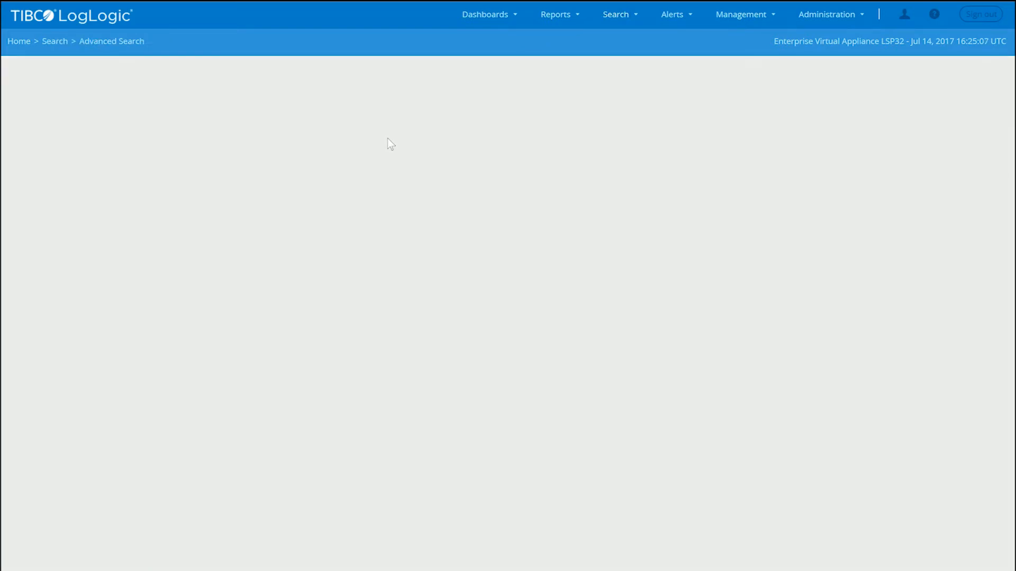
pyautogui.click(741, 14)
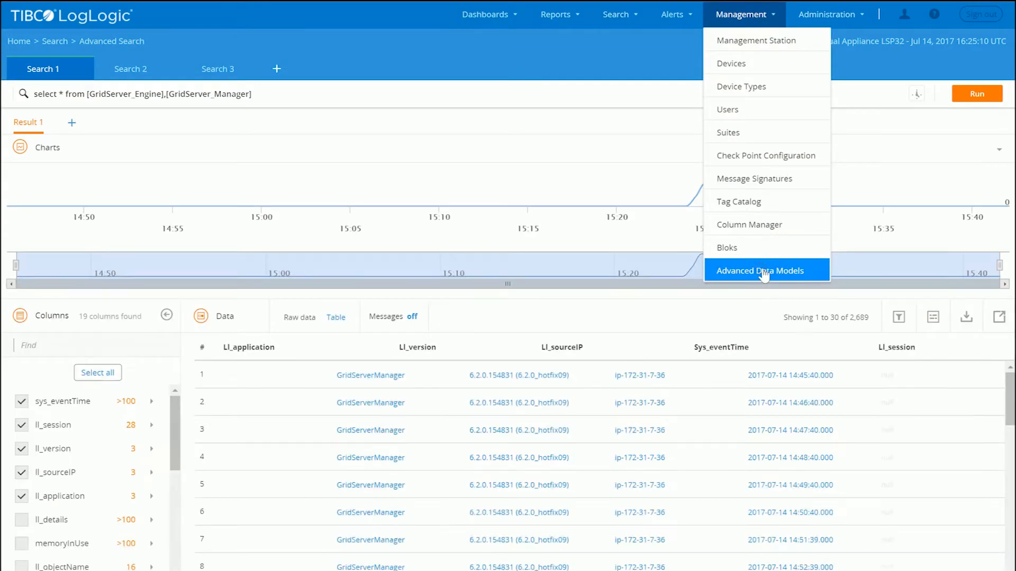
pyautogui.click(760, 271)
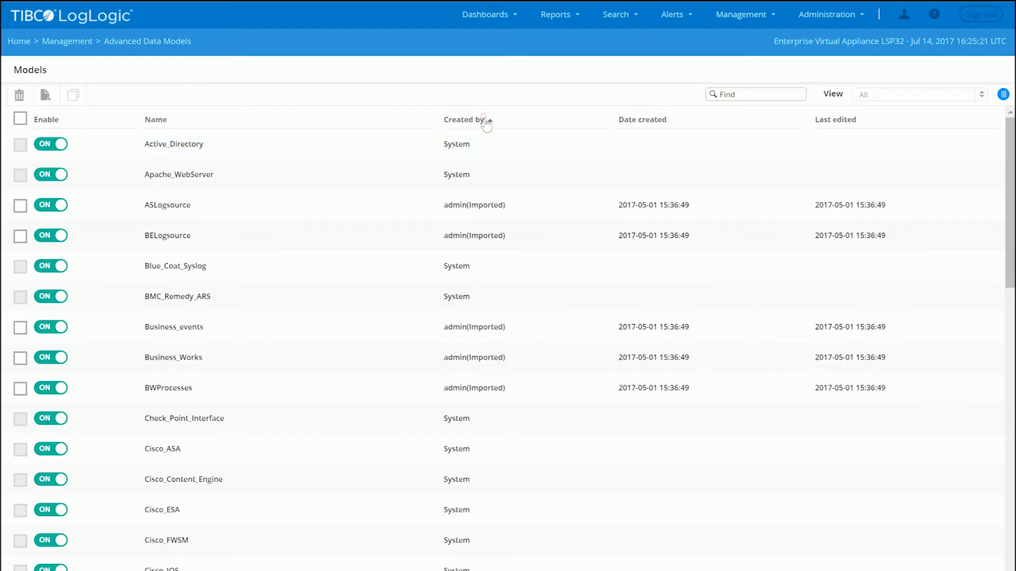
# Sort models by creator and inspect GridServer_Manager's Rule_1 regex and columns in edit mode
pyautogui.click(463, 119)
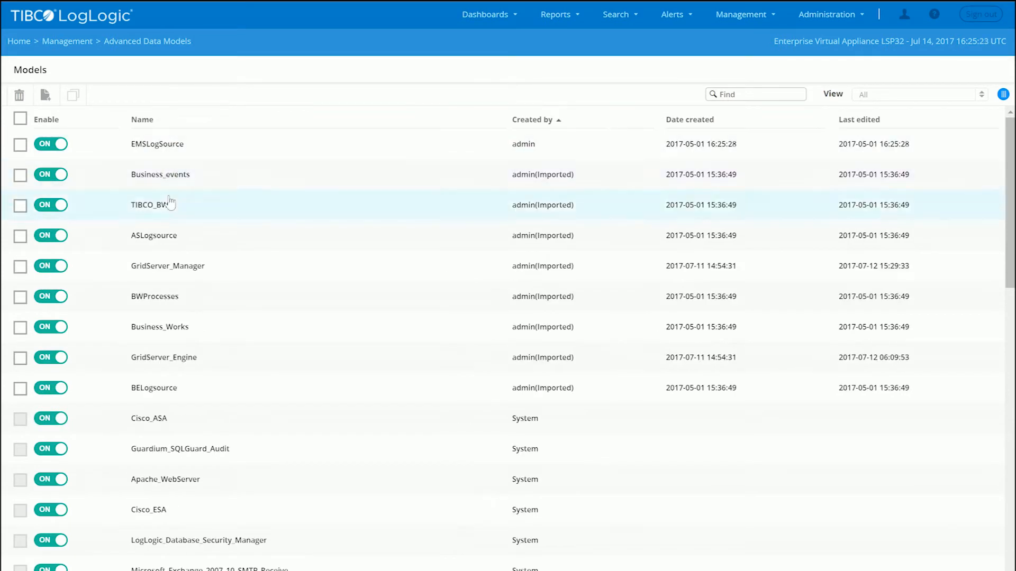
pyautogui.click(167, 265)
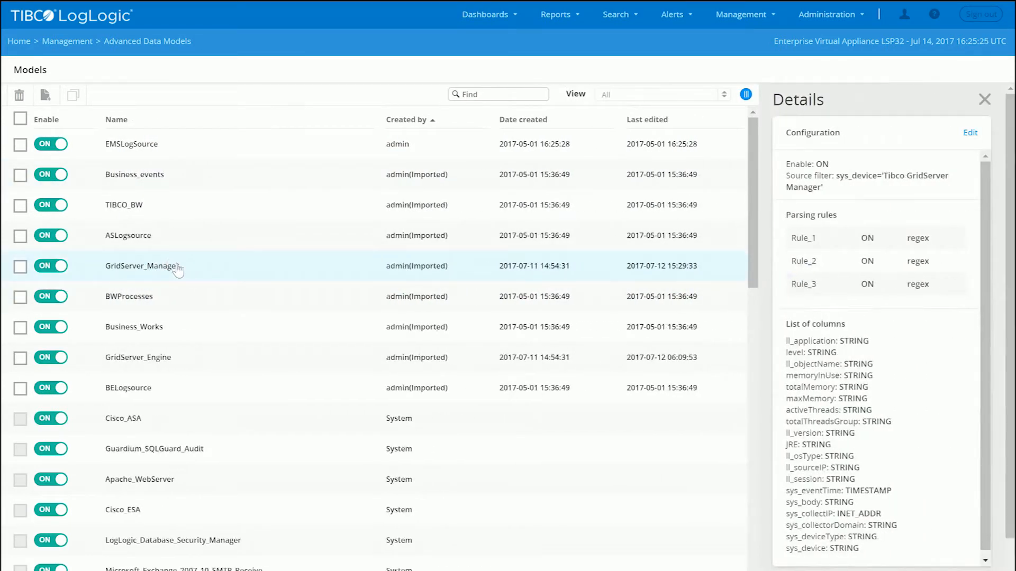
pyautogui.click(969, 132)
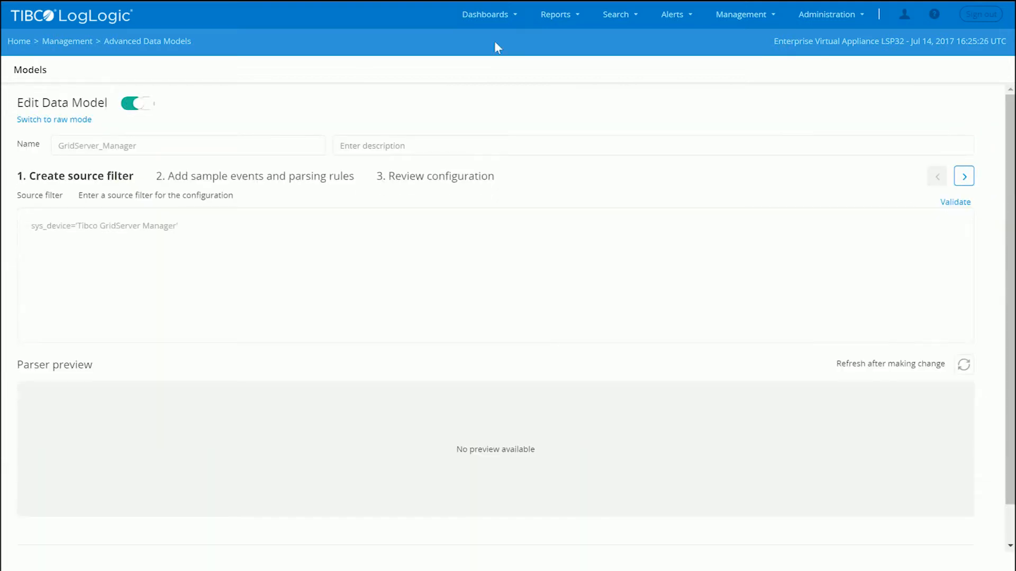
pyautogui.click(963, 176)
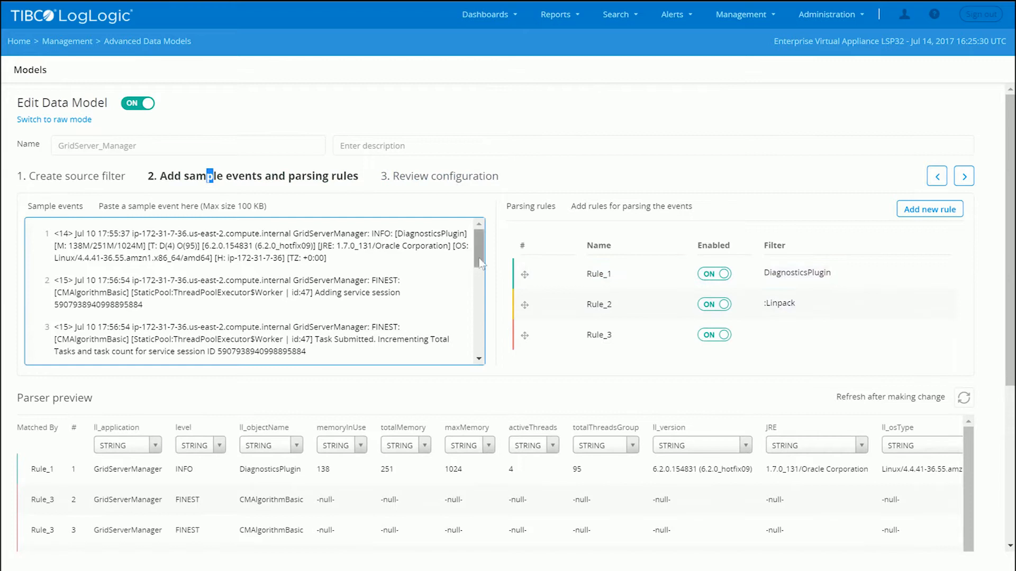
pyautogui.scroll(-3)
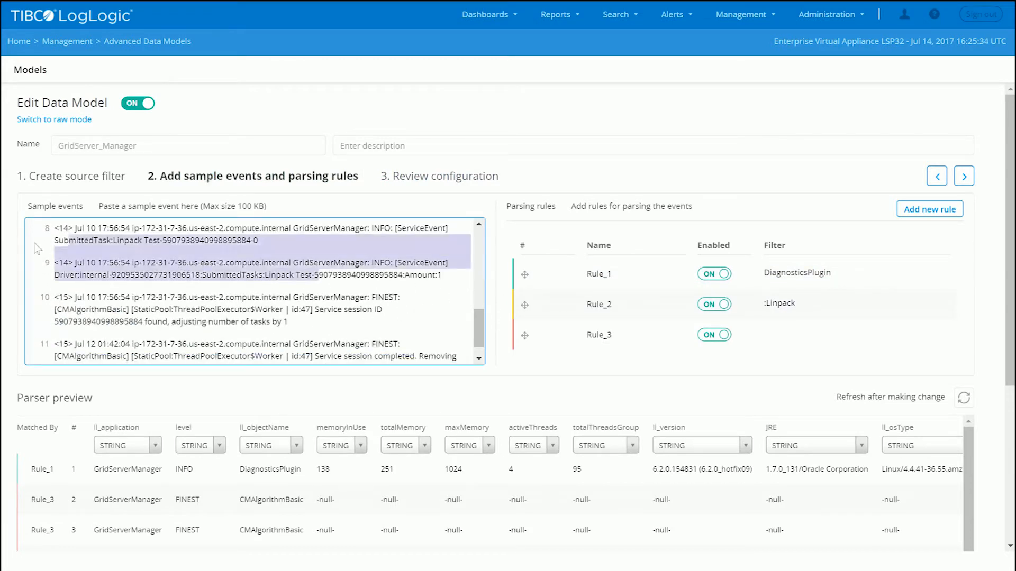
pyautogui.click(598, 273)
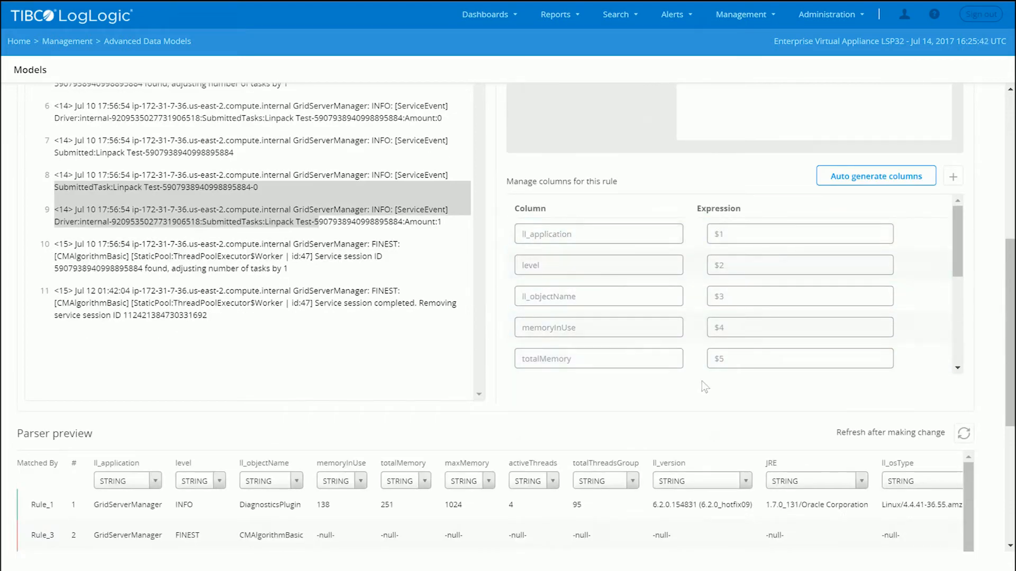
pyautogui.scroll(-3)
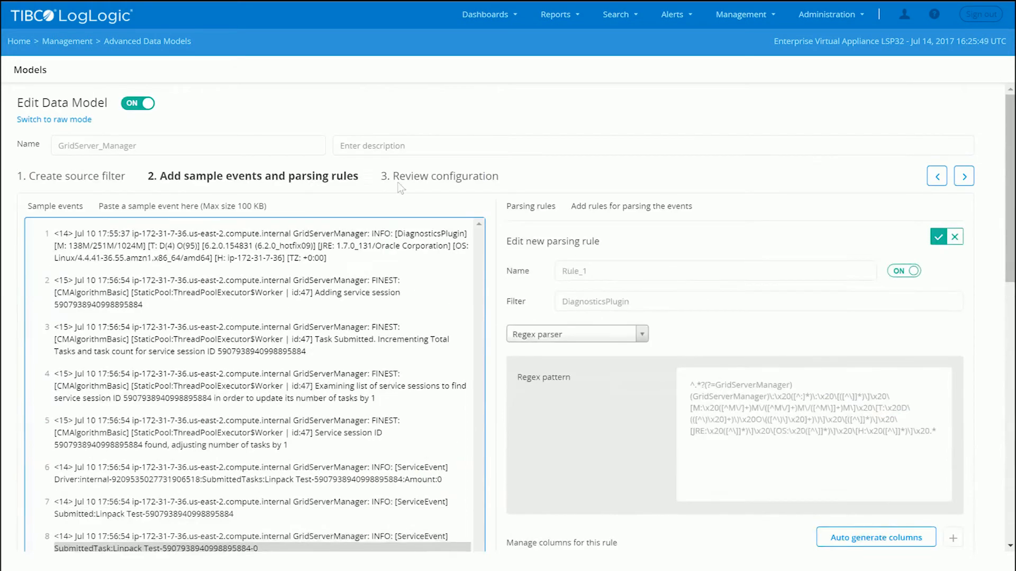
pyautogui.moveTo(663, 18)
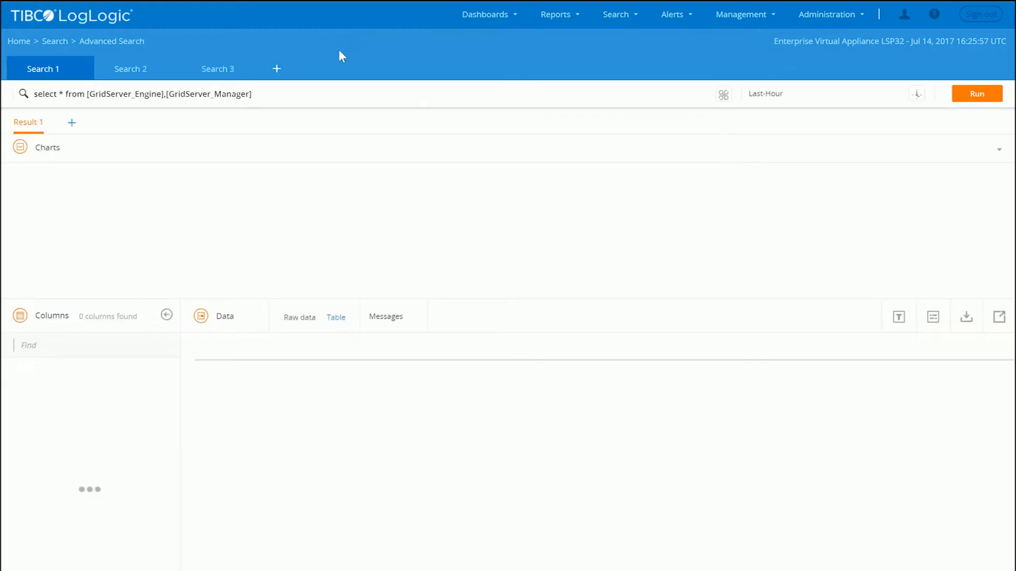
# Rerun the GridServer search over the last day (-1d)
pyautogui.click(976, 93)
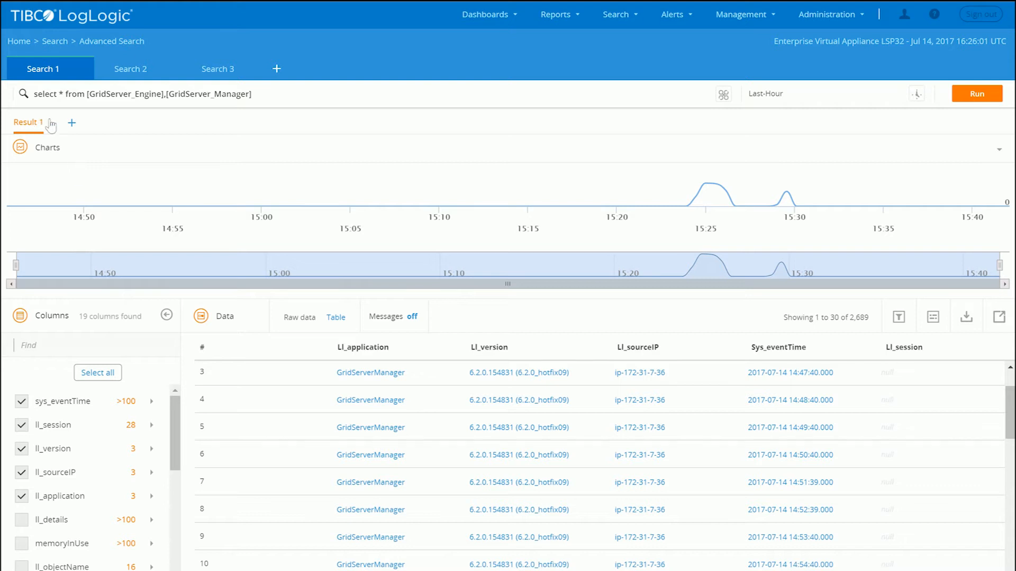
pyautogui.moveTo(415, 109)
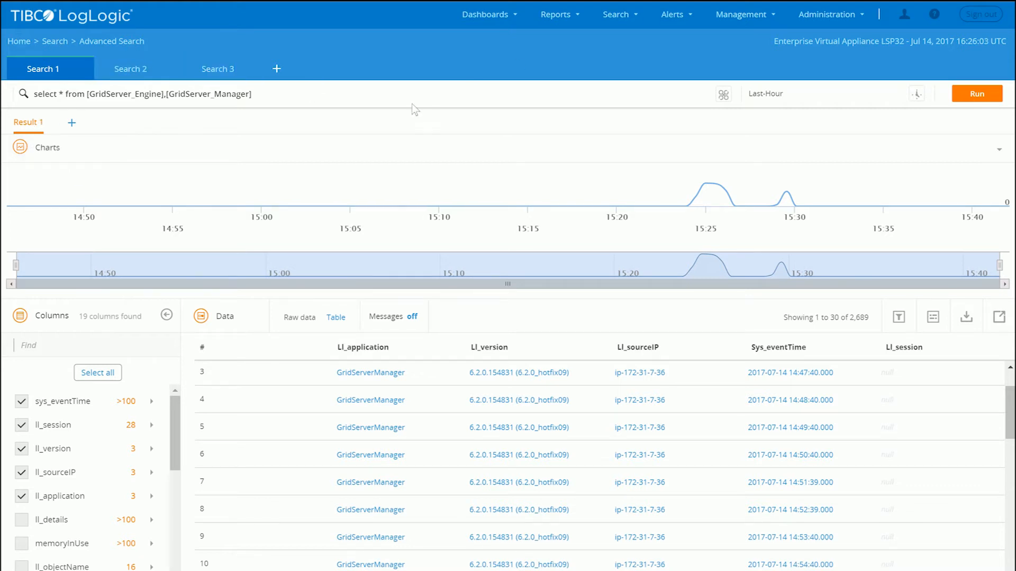
pyautogui.click(285, 95)
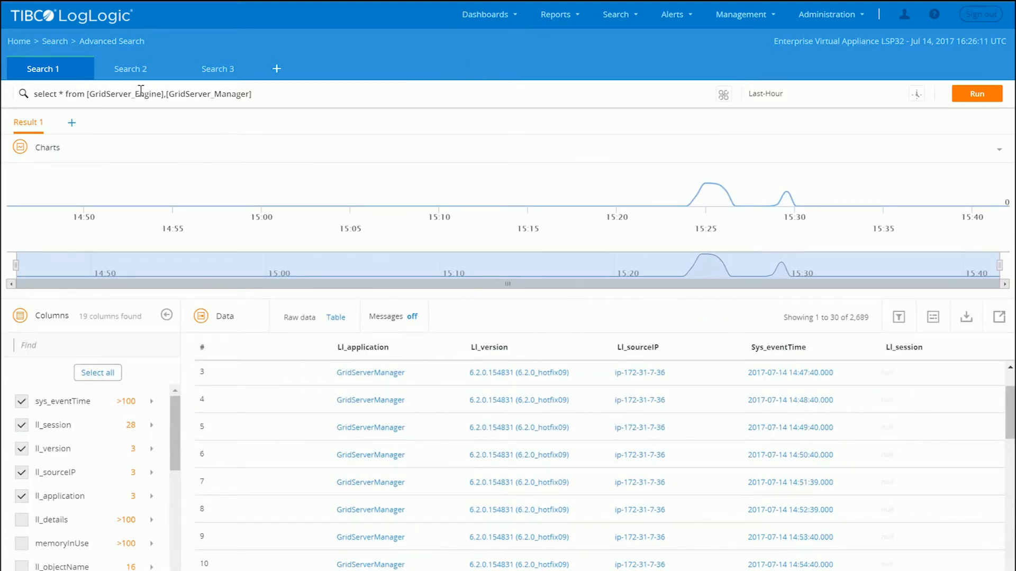
pyautogui.moveTo(723, 95)
pyautogui.write('-1d')
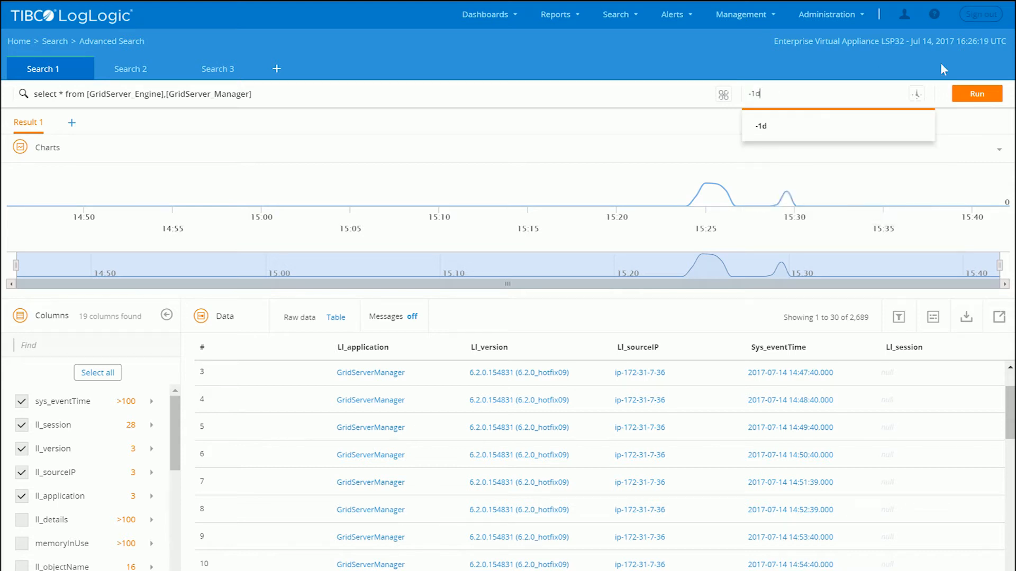
pyautogui.click(976, 93)
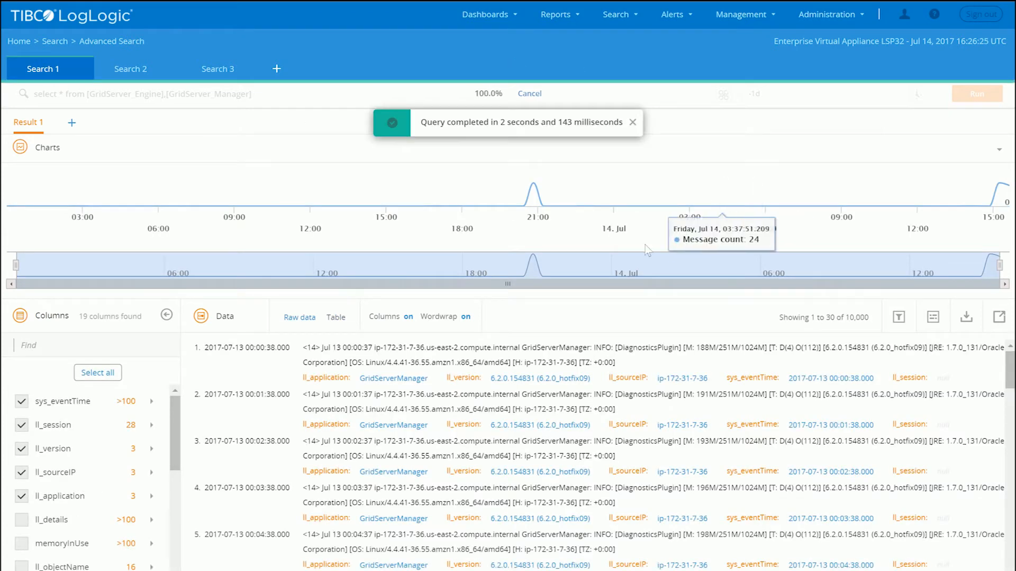
pyautogui.moveTo(392, 216)
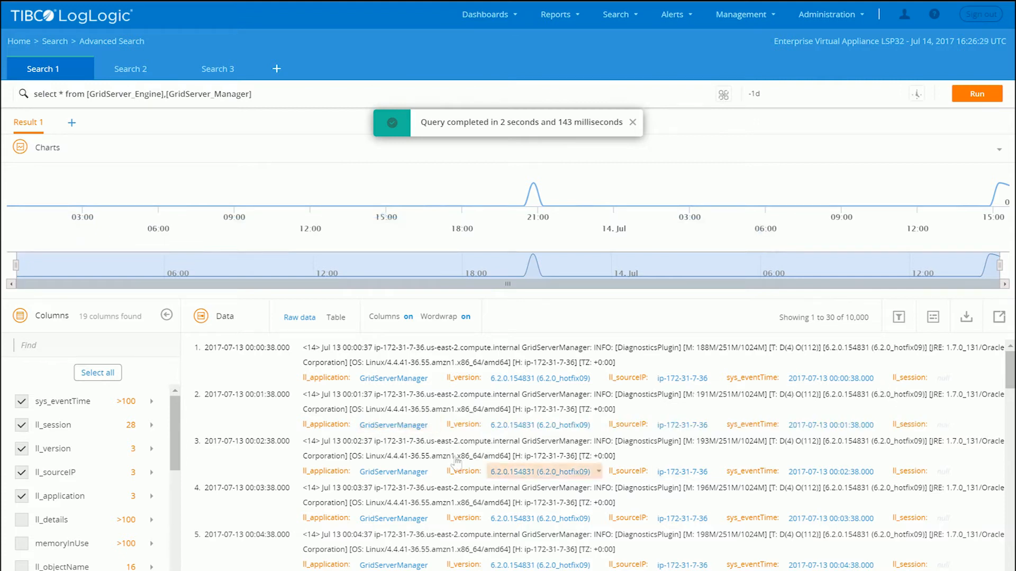
# Show all 19 columns and narrow sys_eventTime to Jul 13 17:02–Jul 14 03:55
pyautogui.scroll(-3)
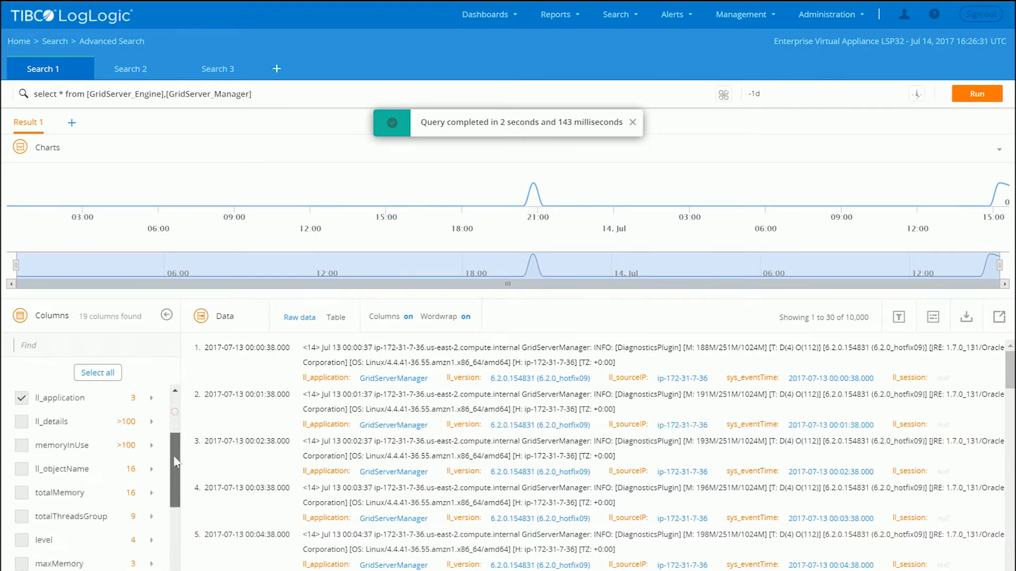
pyautogui.scroll(3)
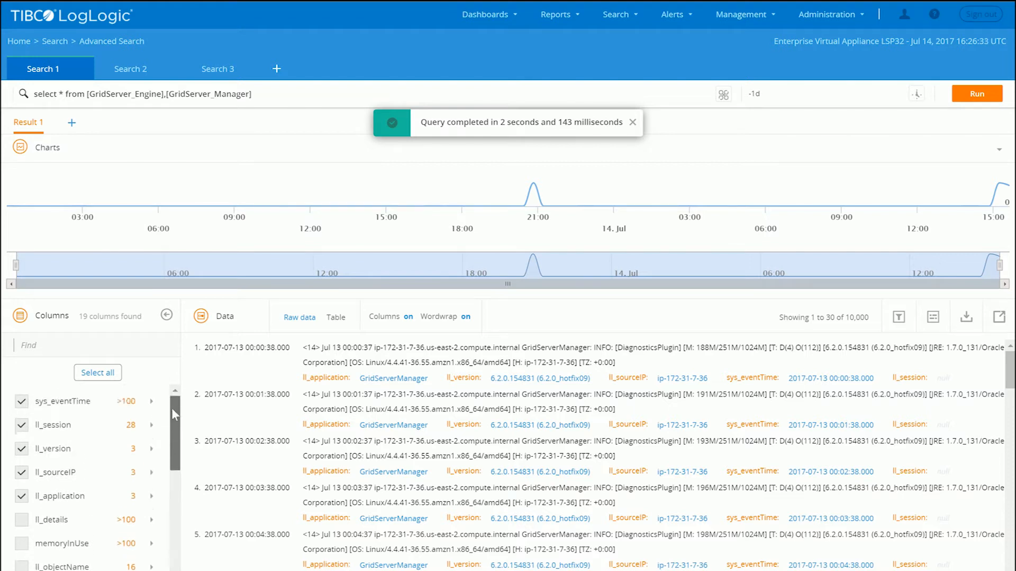
pyautogui.click(97, 372)
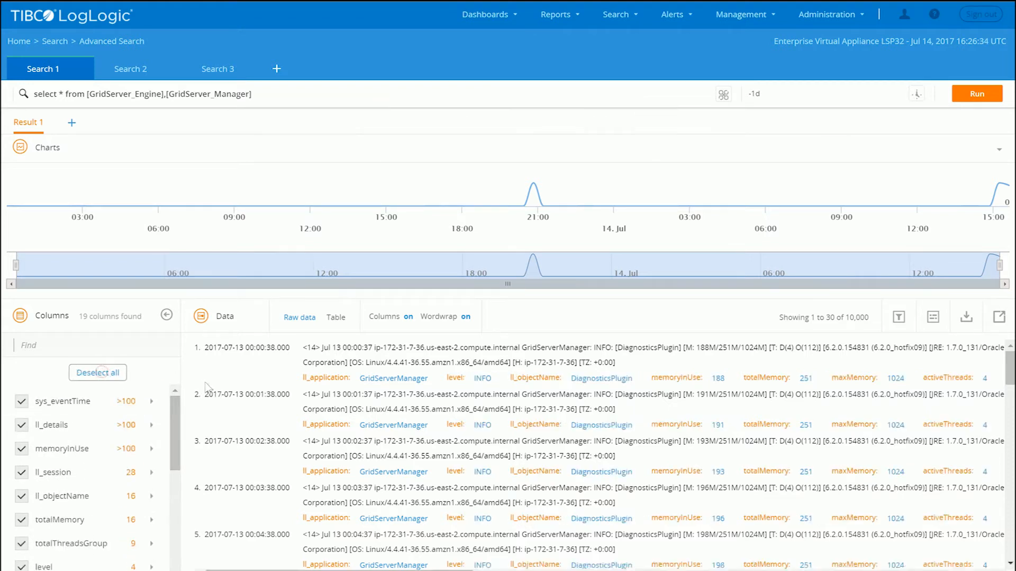
pyautogui.hscroll(3)
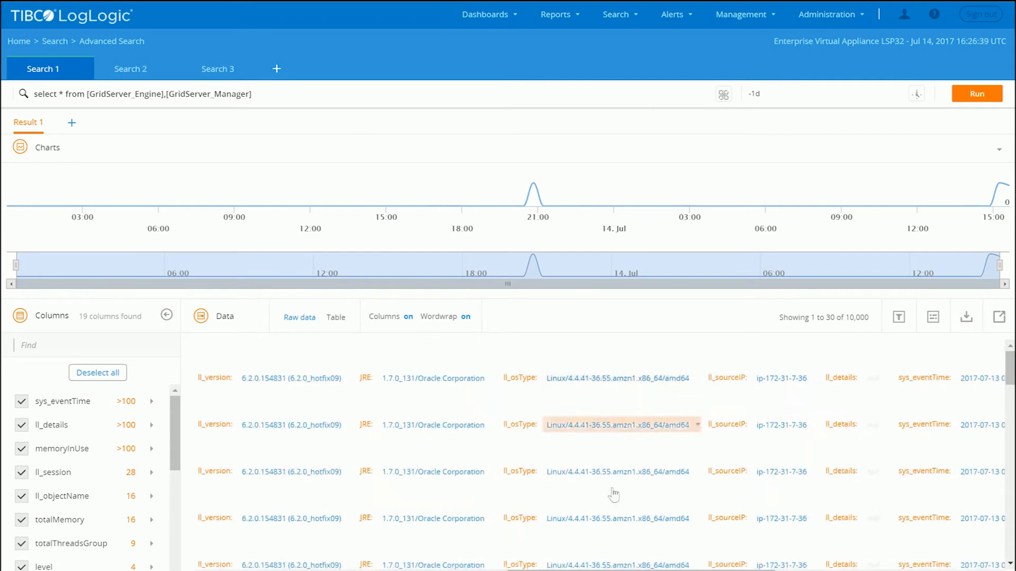
pyautogui.click(300, 317)
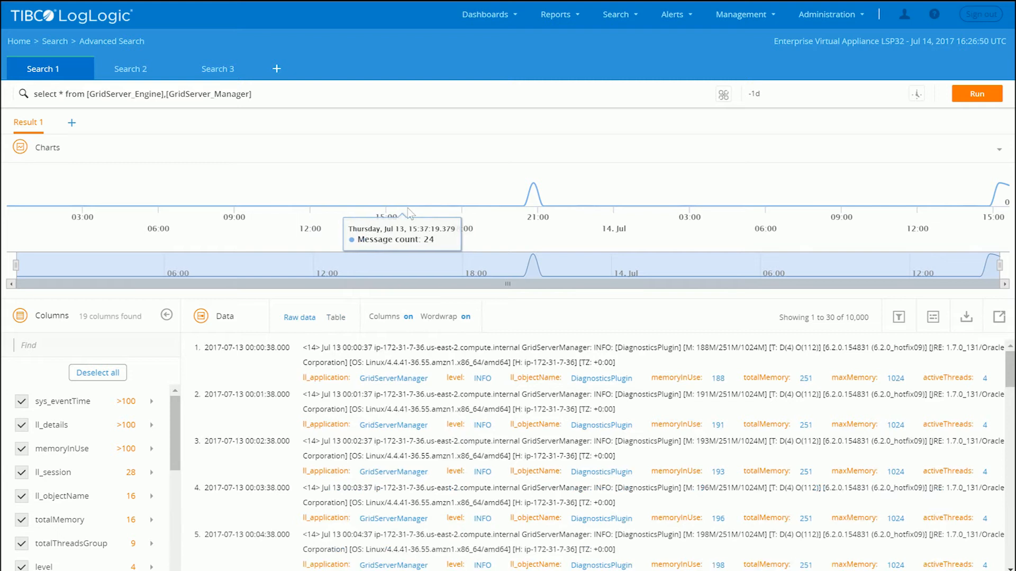
pyautogui.moveTo(532, 184)
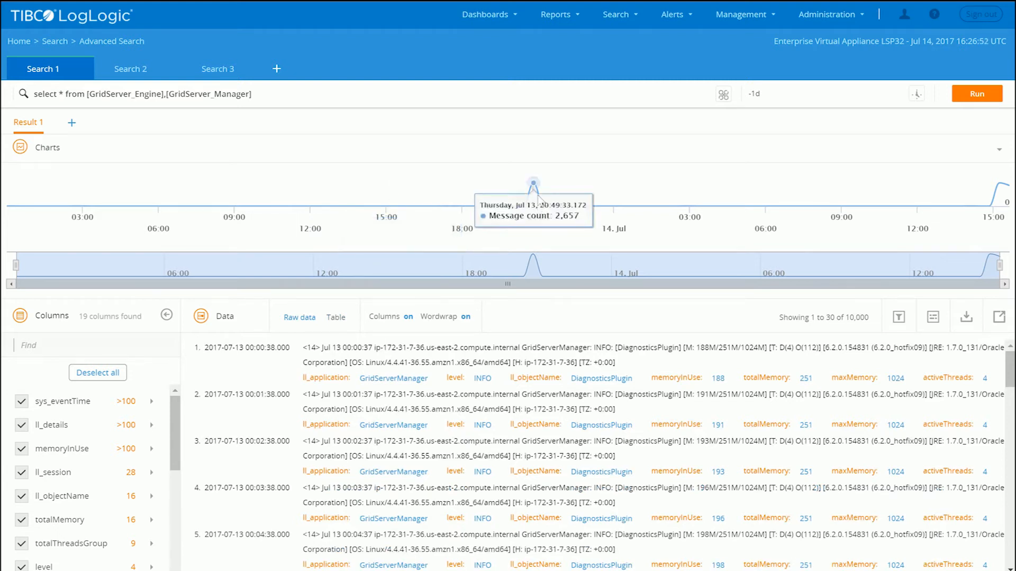
pyautogui.moveTo(513, 215)
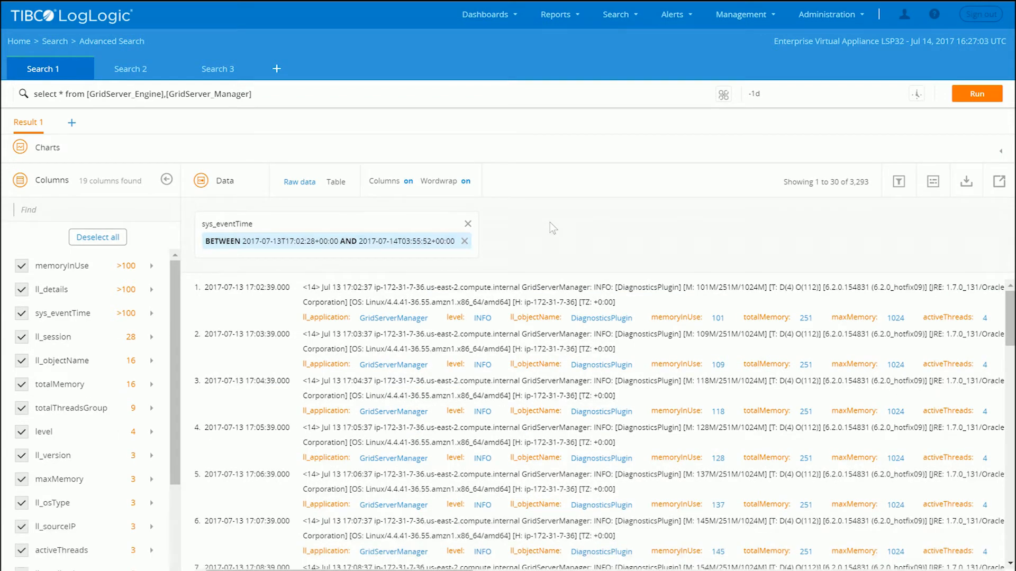
pyautogui.moveTo(488, 227)
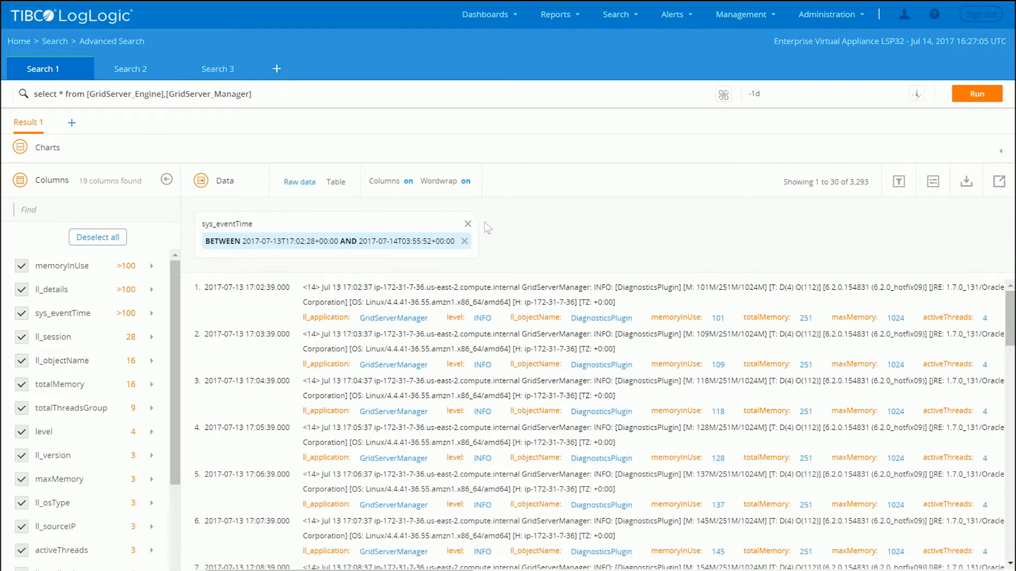
pyautogui.moveTo(130, 69)
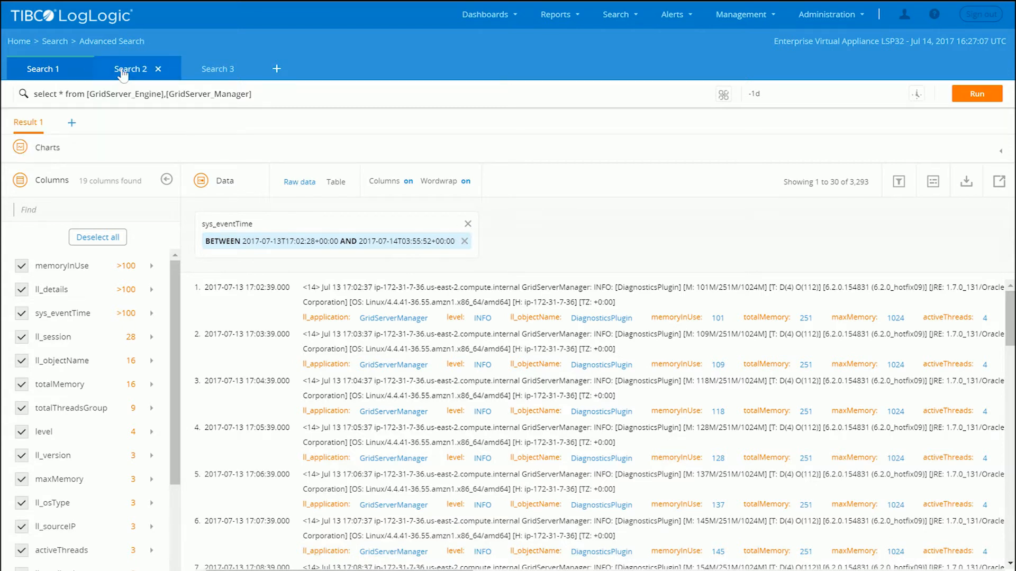
# Review GridMetrics ll_application value counts in Search 2, then switch to the GridSessions search
pyautogui.click(130, 69)
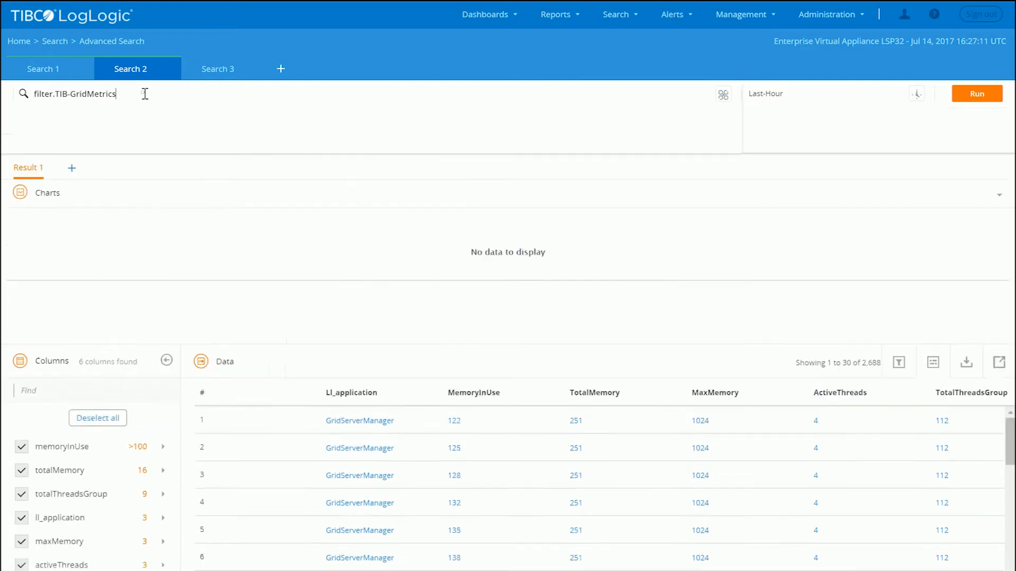
pyautogui.click(84, 93)
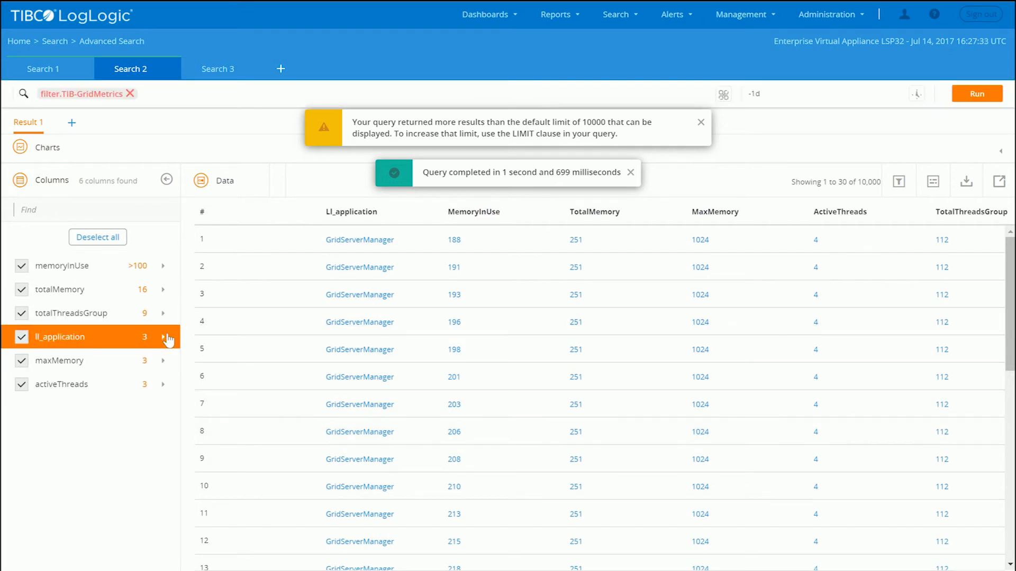
pyautogui.click(700, 122)
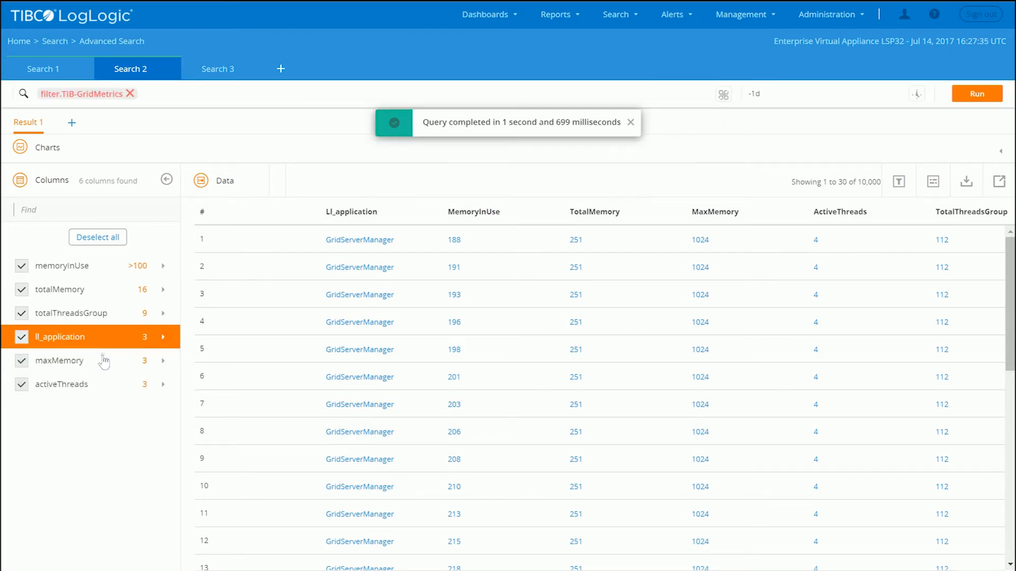
pyautogui.click(163, 337)
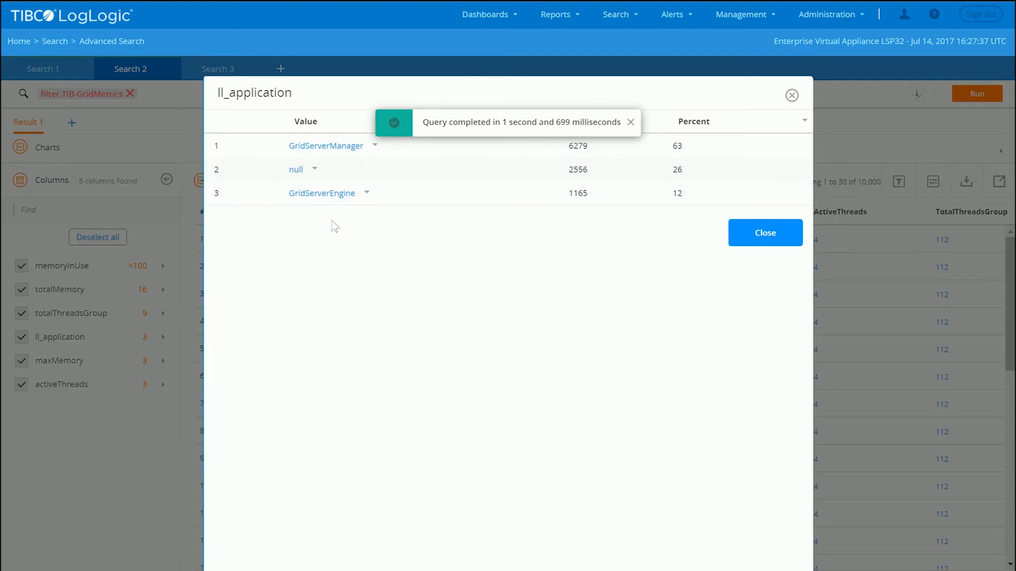
pyautogui.moveTo(595, 122)
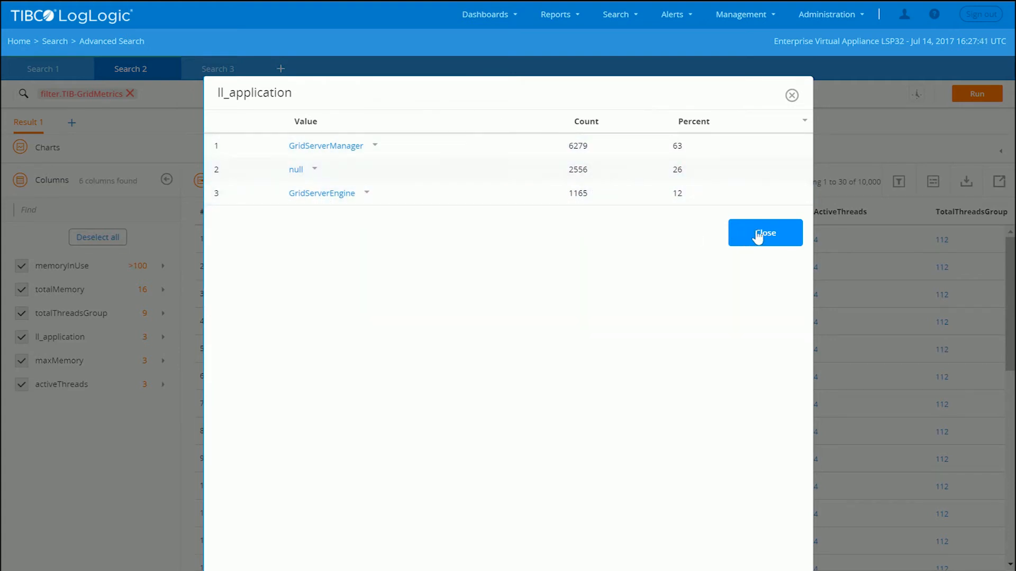
pyautogui.click(765, 234)
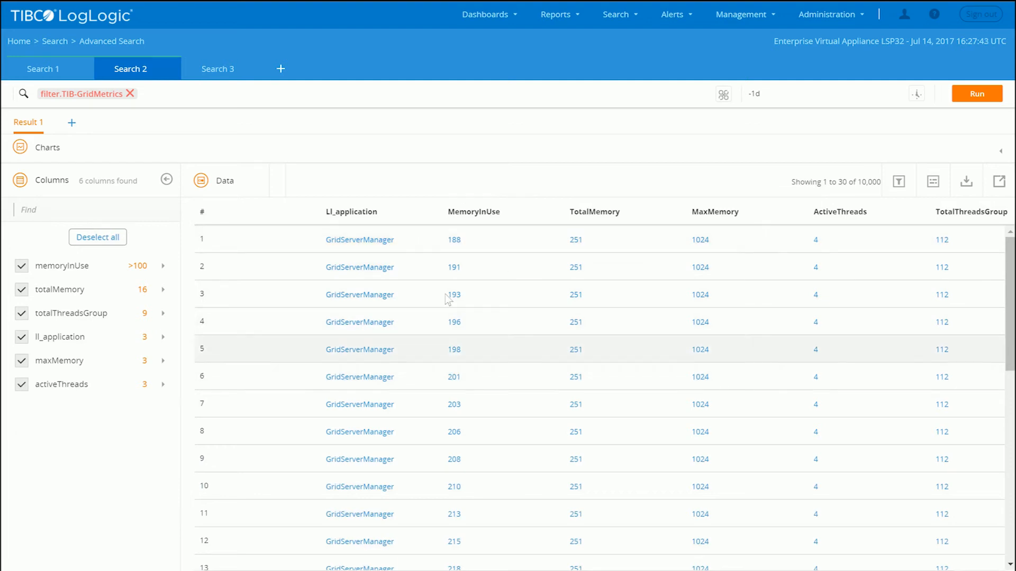
pyautogui.moveTo(728, 228)
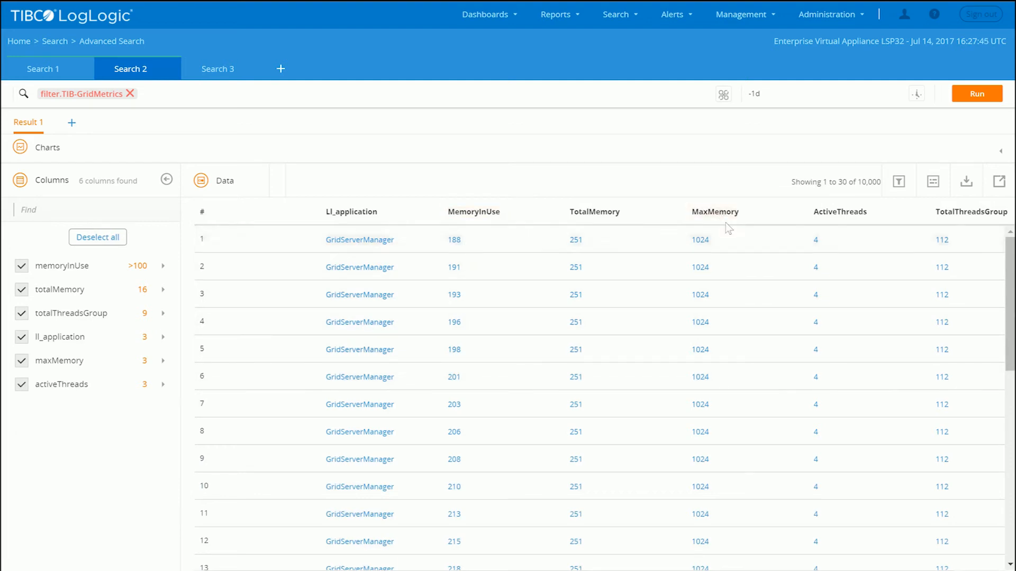
pyautogui.moveTo(766, 223)
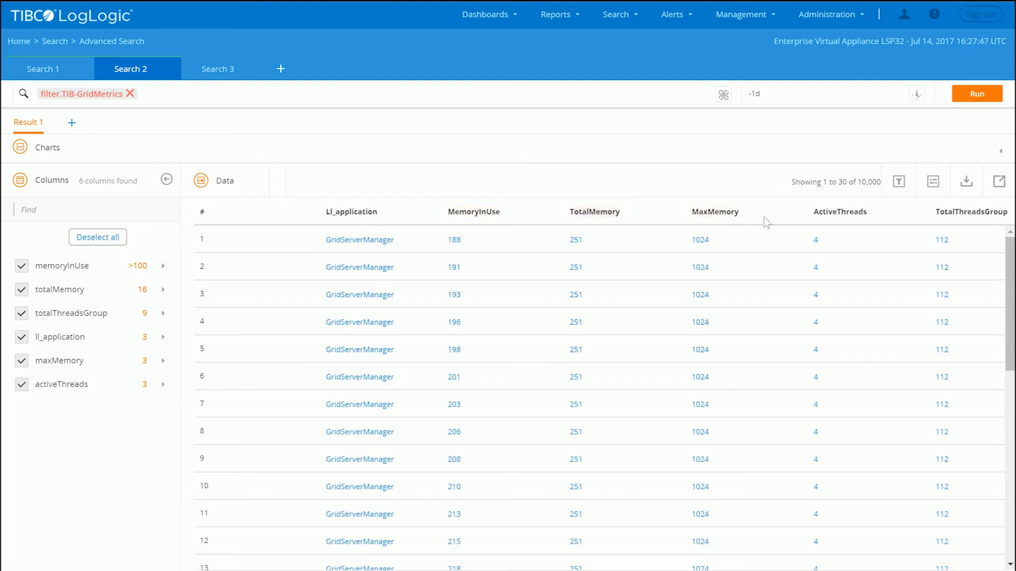
pyautogui.moveTo(969, 211)
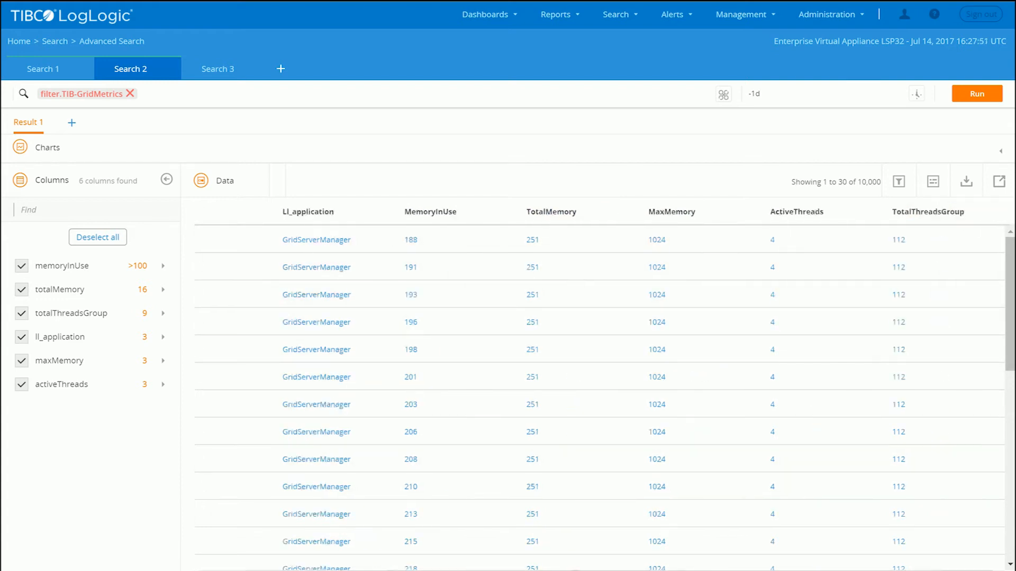
pyautogui.click(217, 69)
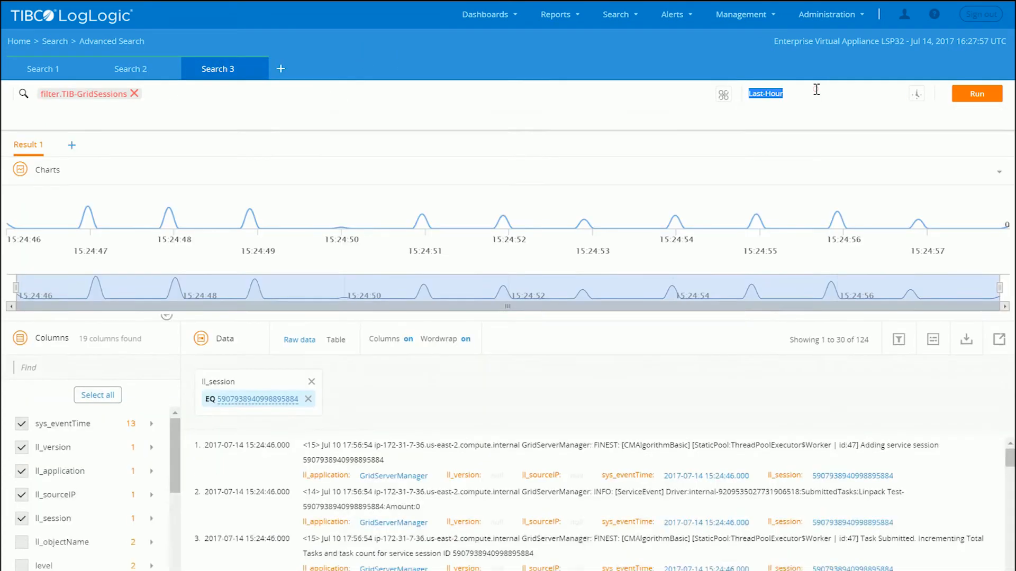
# Rerun GridSessions over the last day and hide memory/thread fields such as totalMemory
pyautogui.write('-1d')
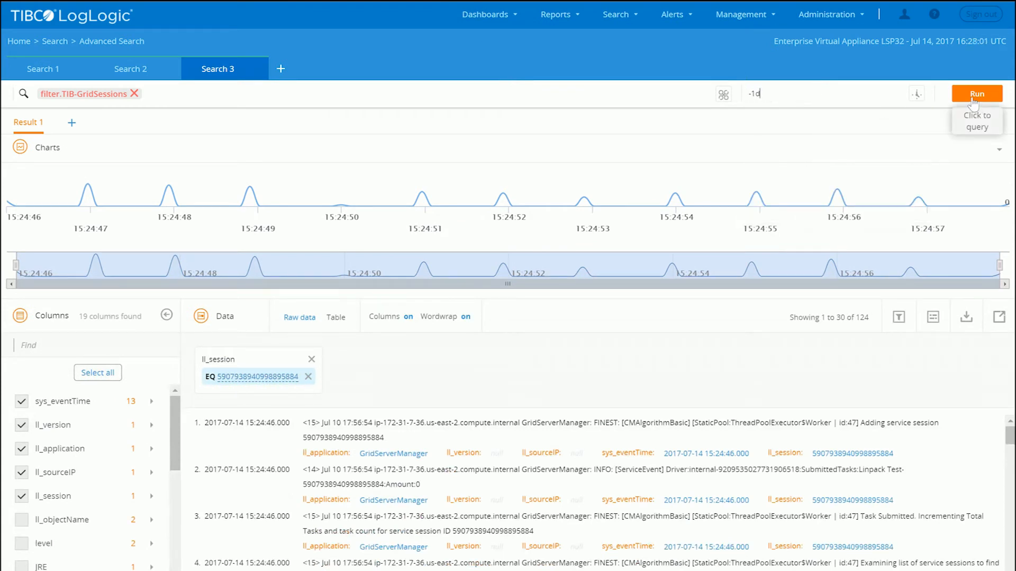
pyautogui.click(976, 93)
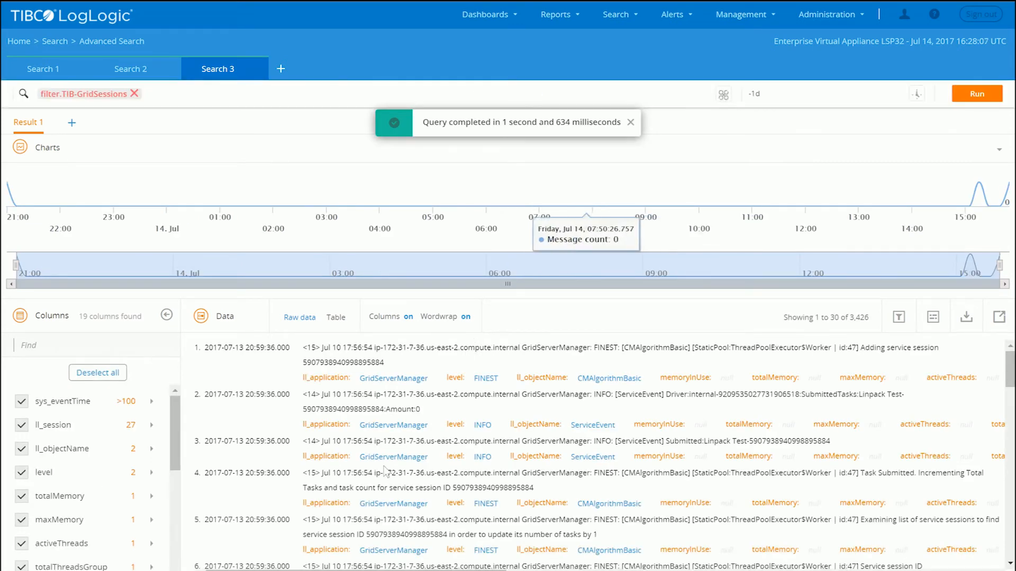
pyautogui.moveTo(1000, 154)
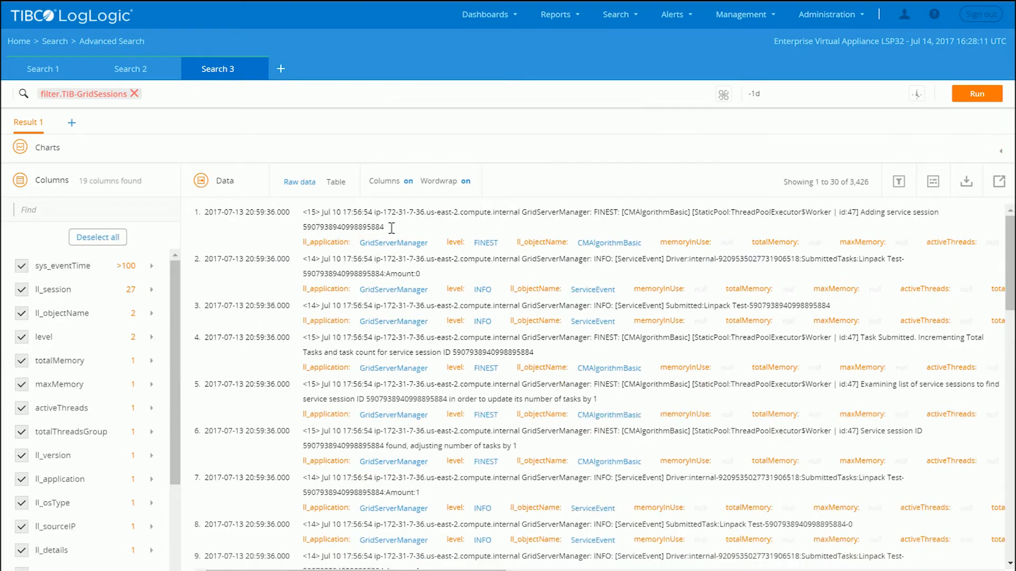
pyautogui.hscroll(3)
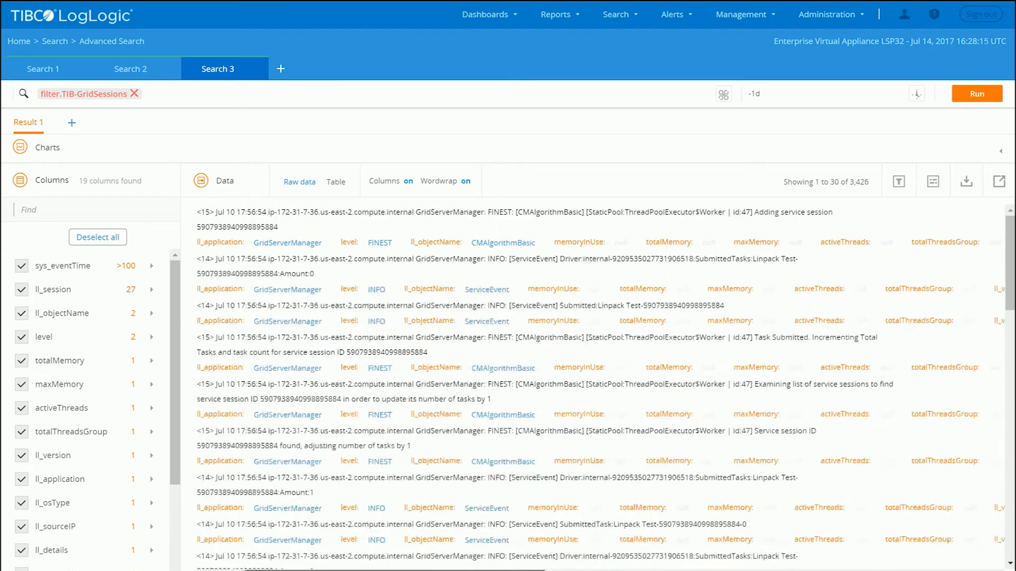
pyautogui.click(60, 360)
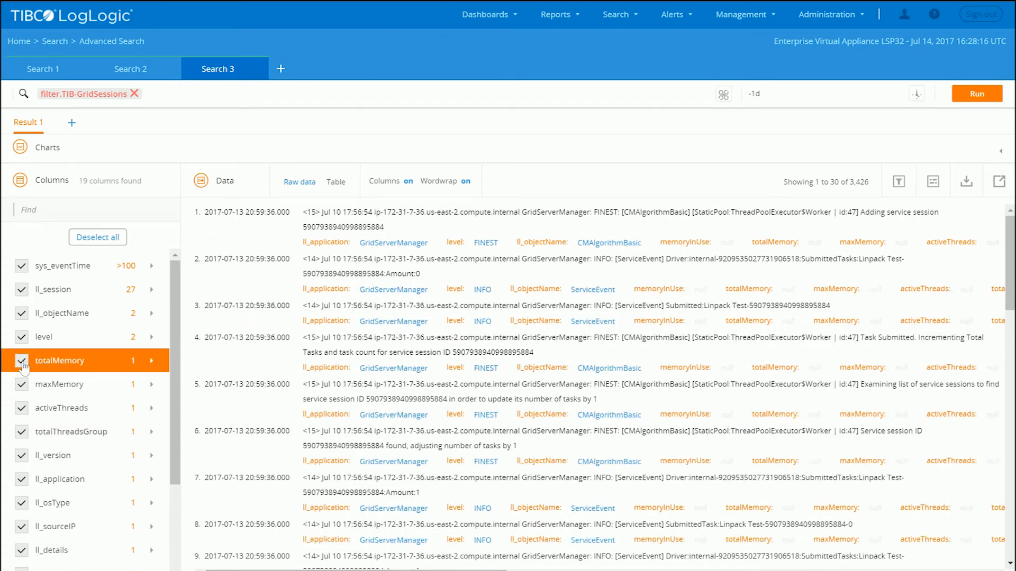
pyautogui.click(20, 361)
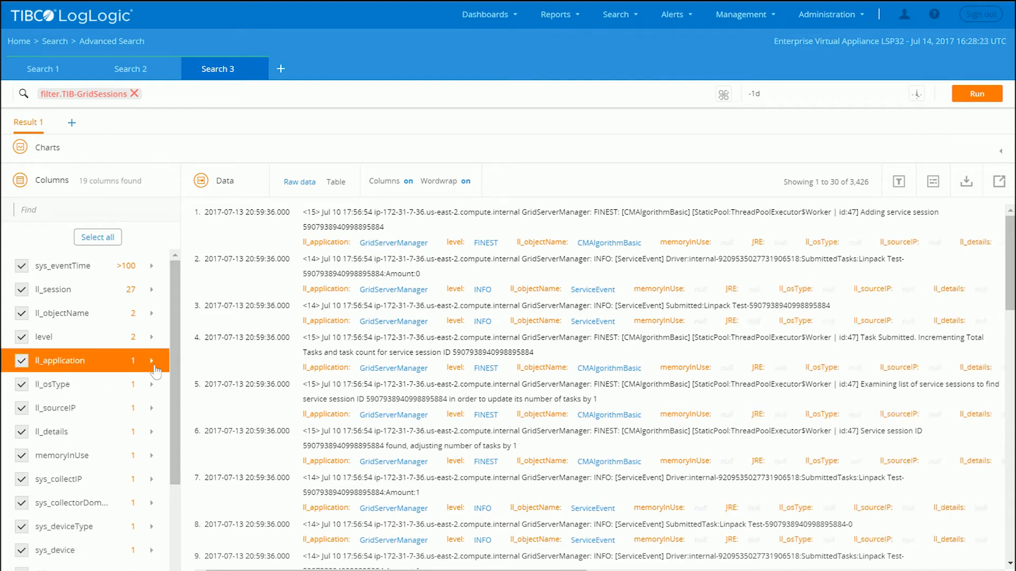
pyautogui.scroll(-3)
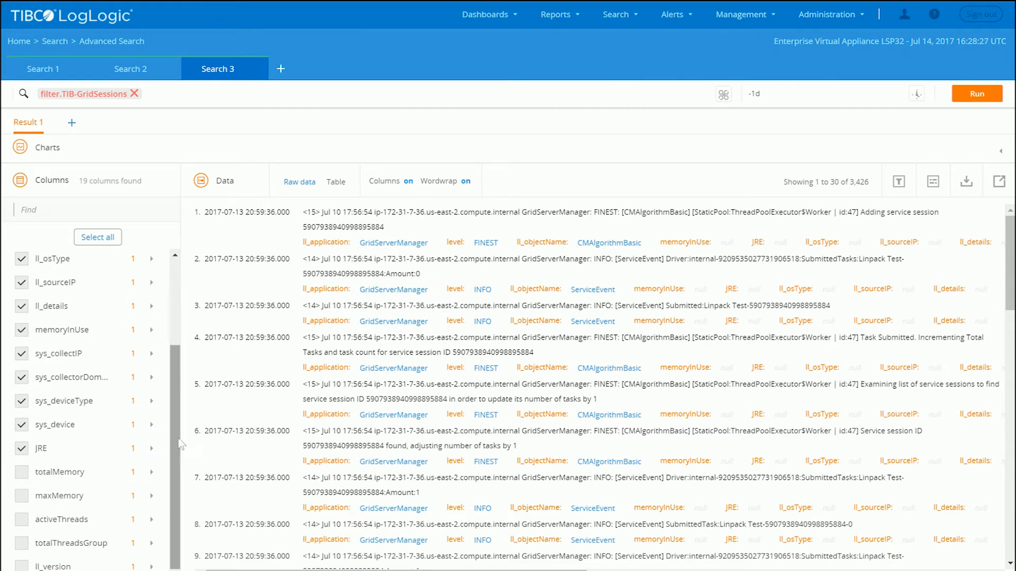
pyautogui.scroll(3)
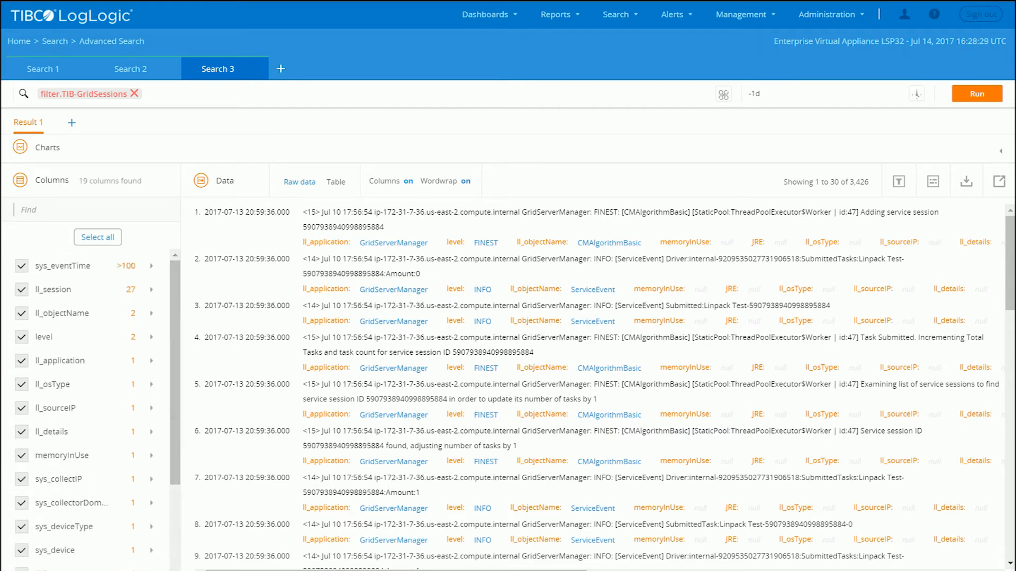
pyautogui.hscroll(3)
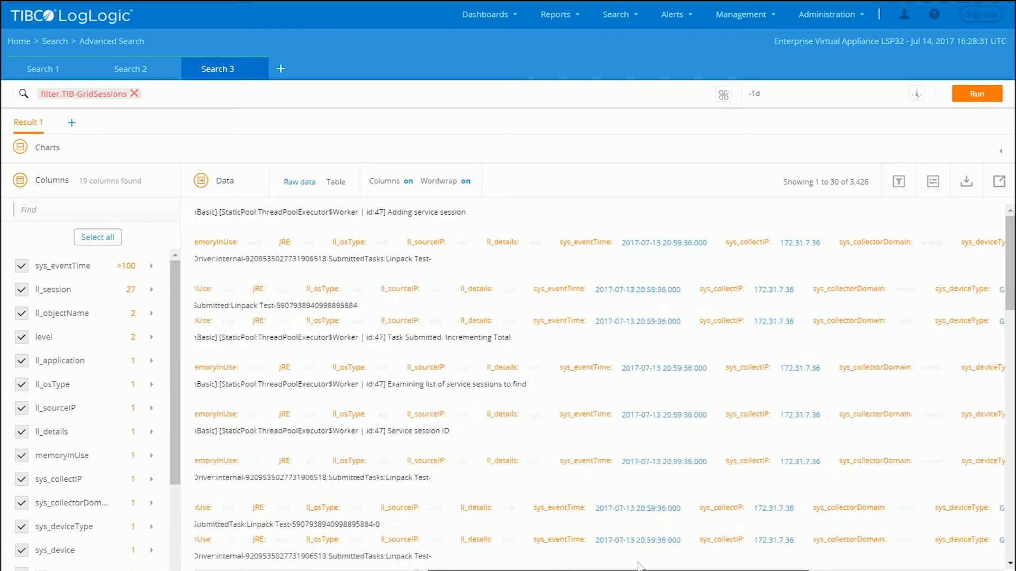
pyautogui.hscroll(3)
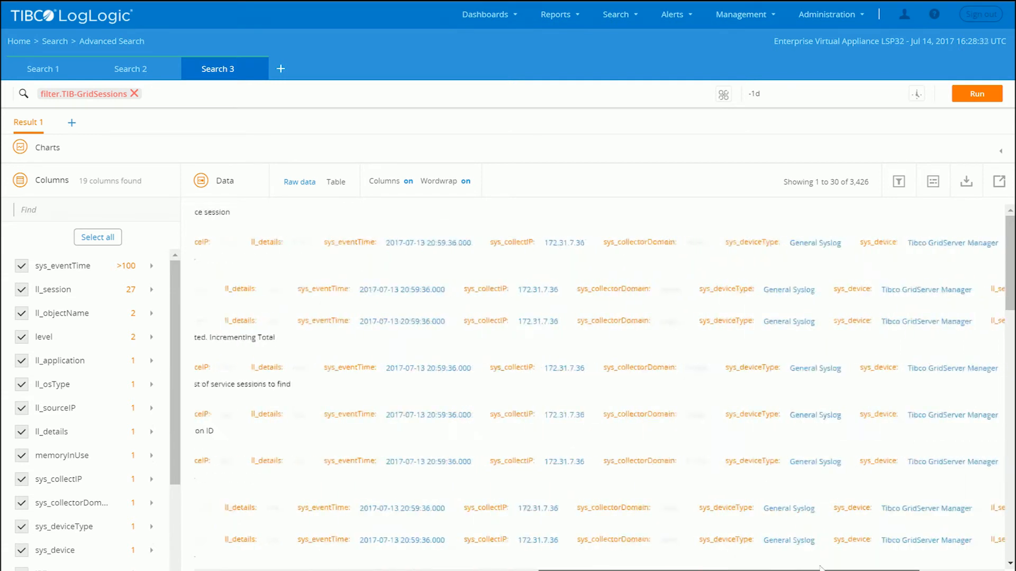
pyautogui.hscroll(3)
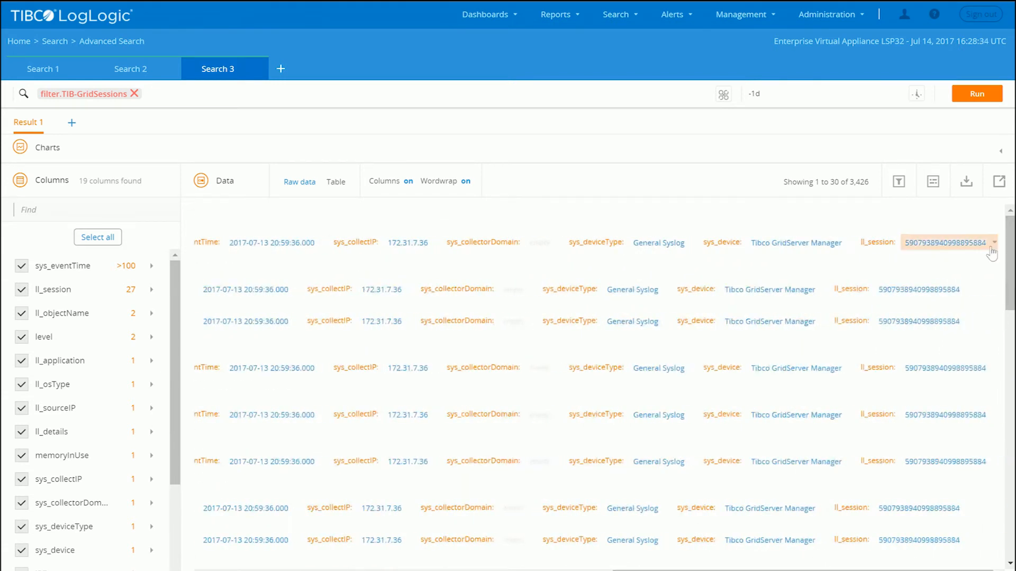
pyautogui.click(994, 245)
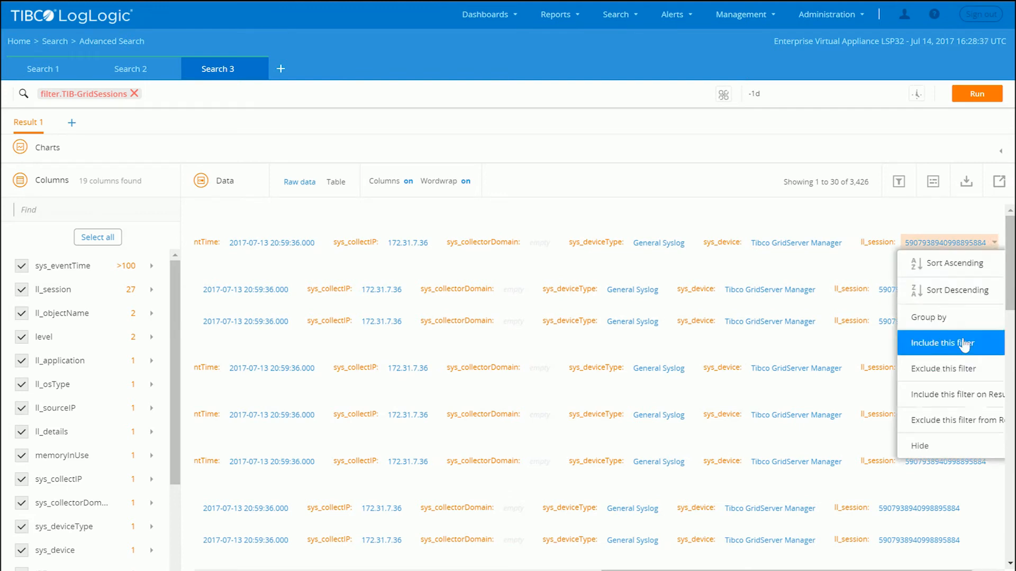
pyautogui.click(943, 369)
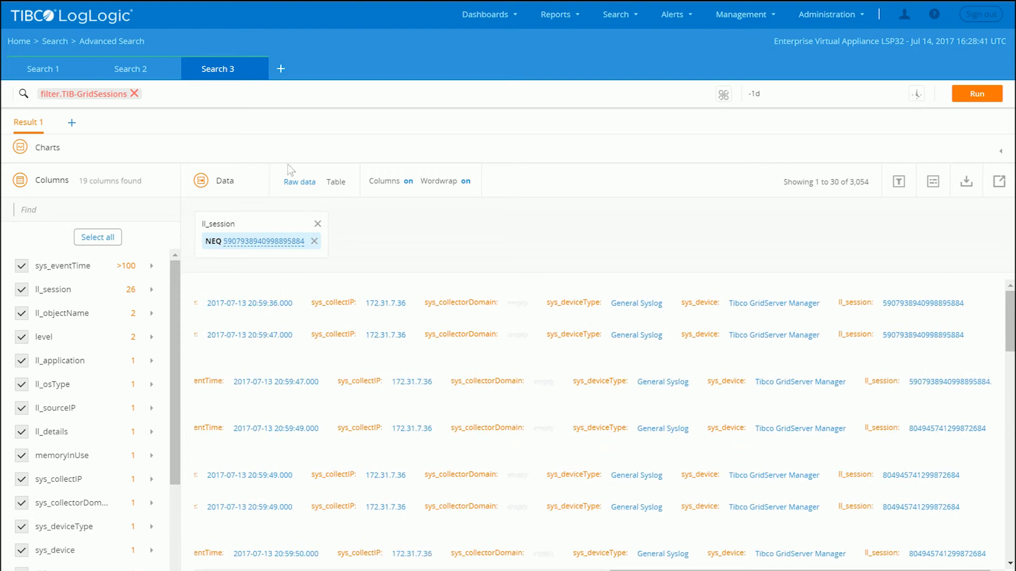
pyautogui.moveTo(298, 181)
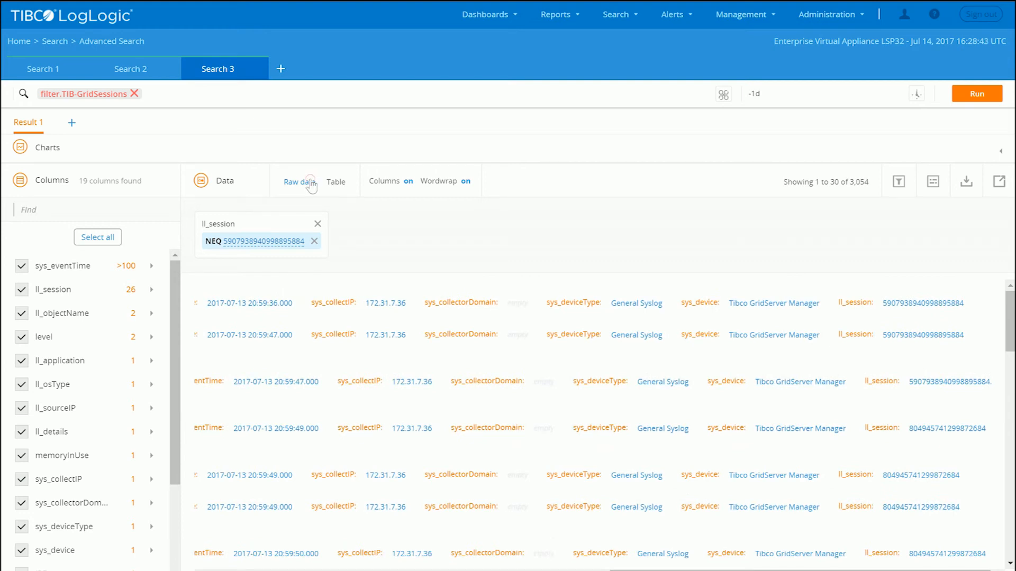
# Switch the GridSessions results to Table view and hide the memoryInUse column
pyautogui.click(336, 180)
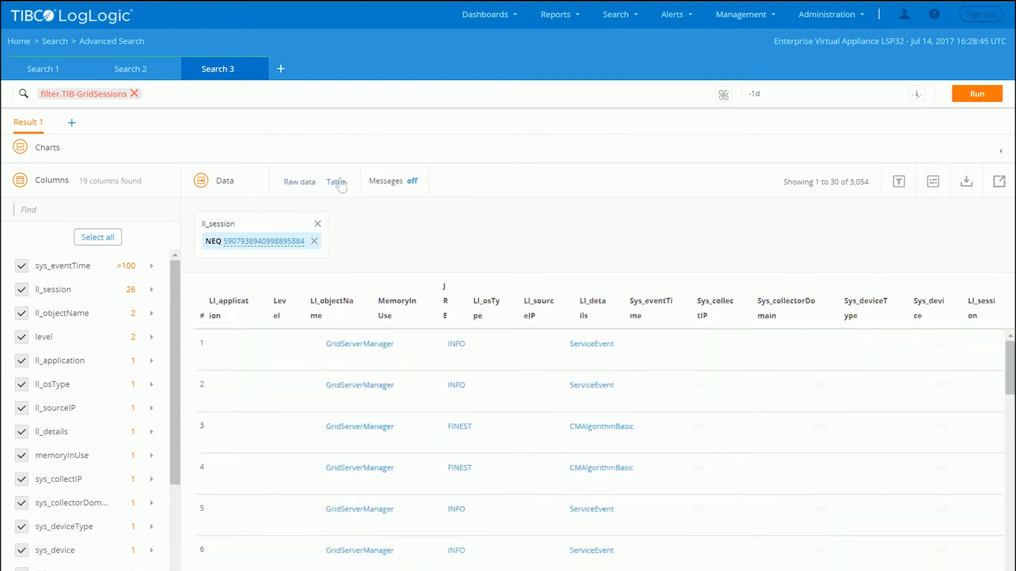
pyautogui.click(335, 182)
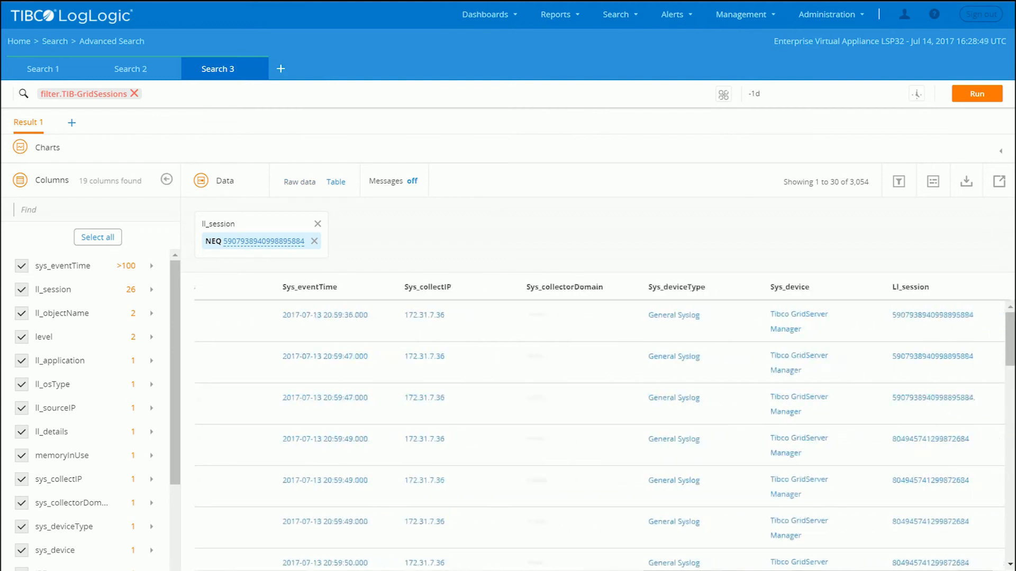
pyautogui.scroll(-3)
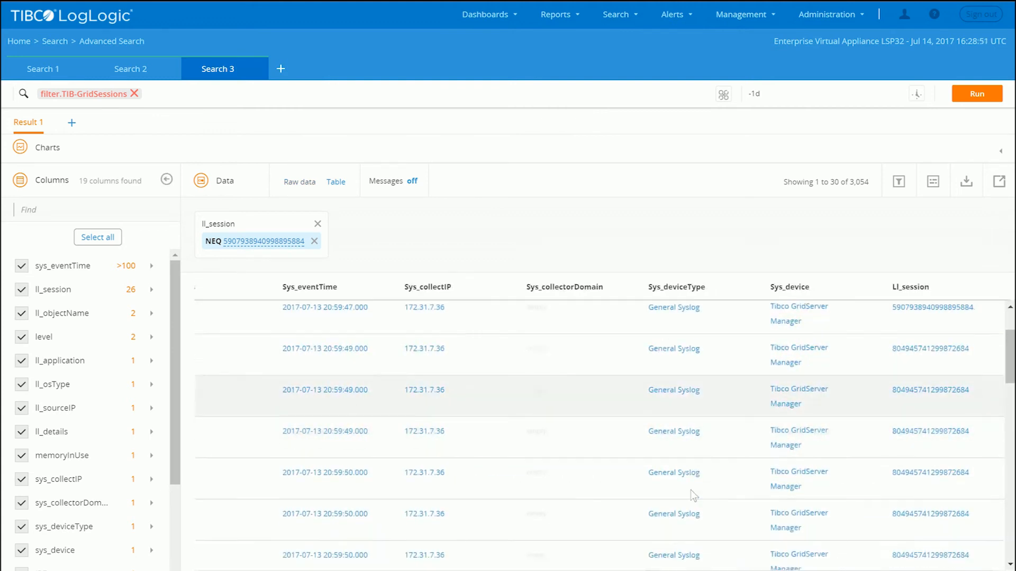
pyautogui.scroll(-3)
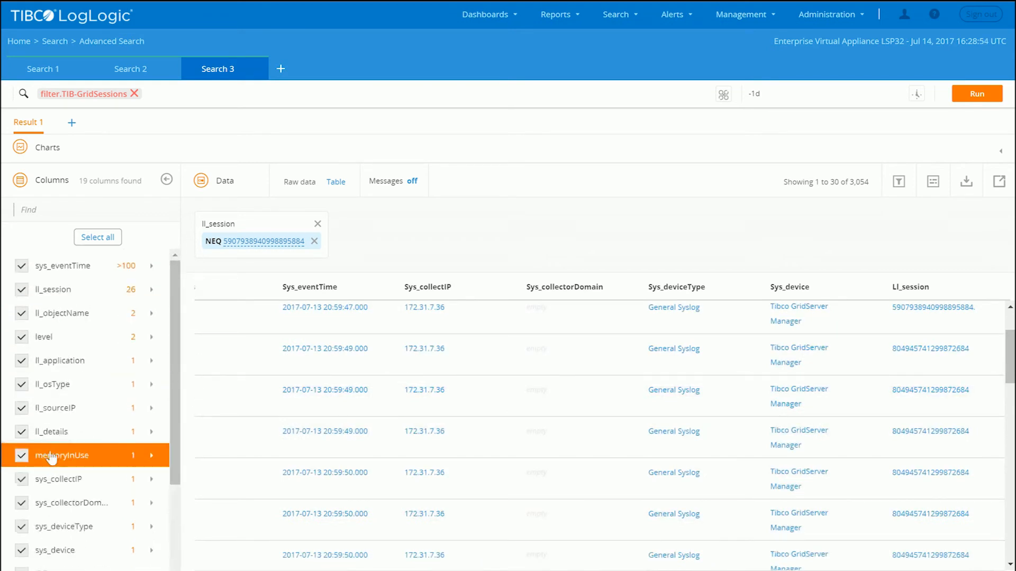
pyautogui.click(98, 237)
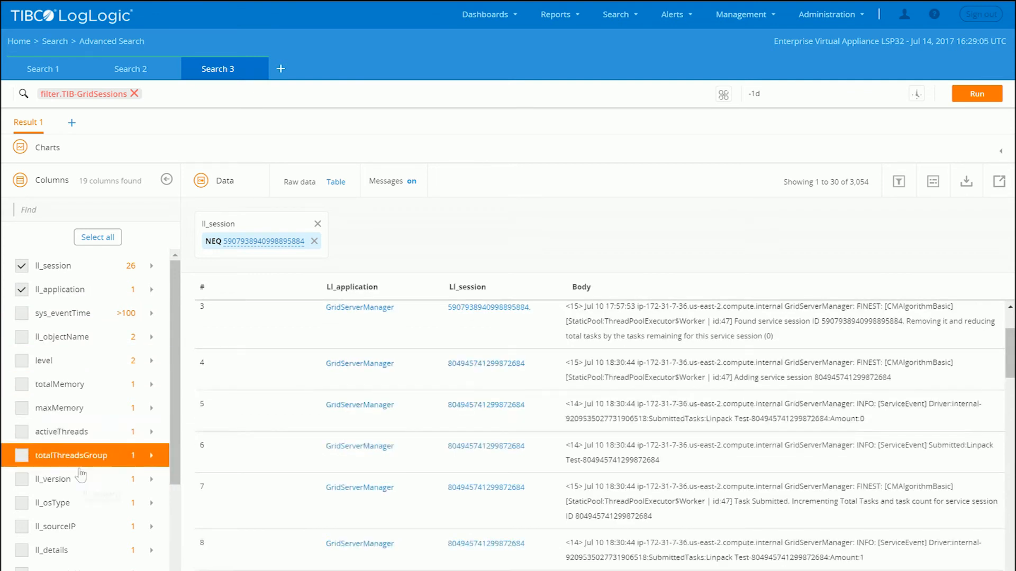
# Scroll the session-excluded table to around row 60 and open the Dashboards menu
pyautogui.click(21, 312)
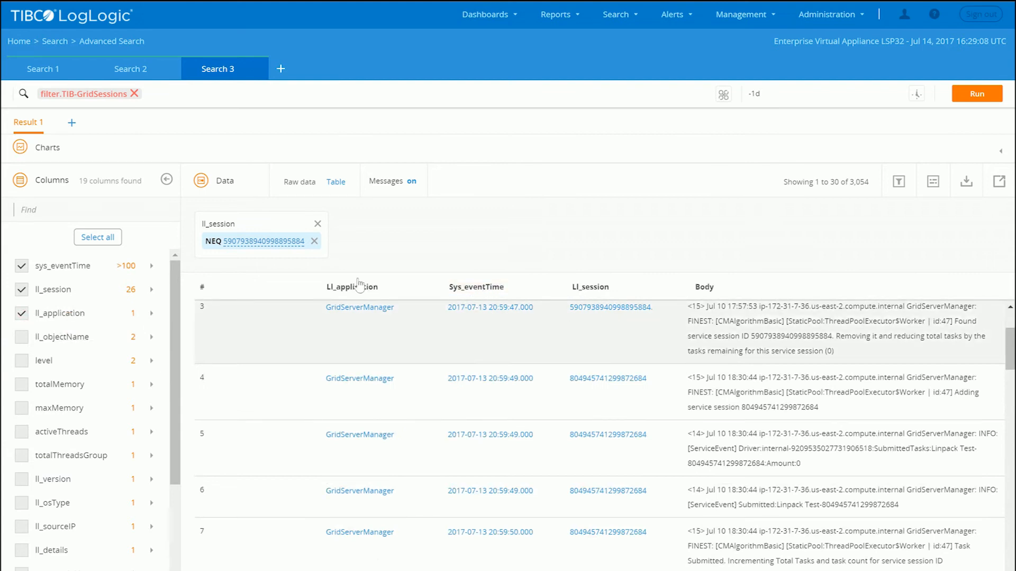
pyautogui.moveTo(342, 266)
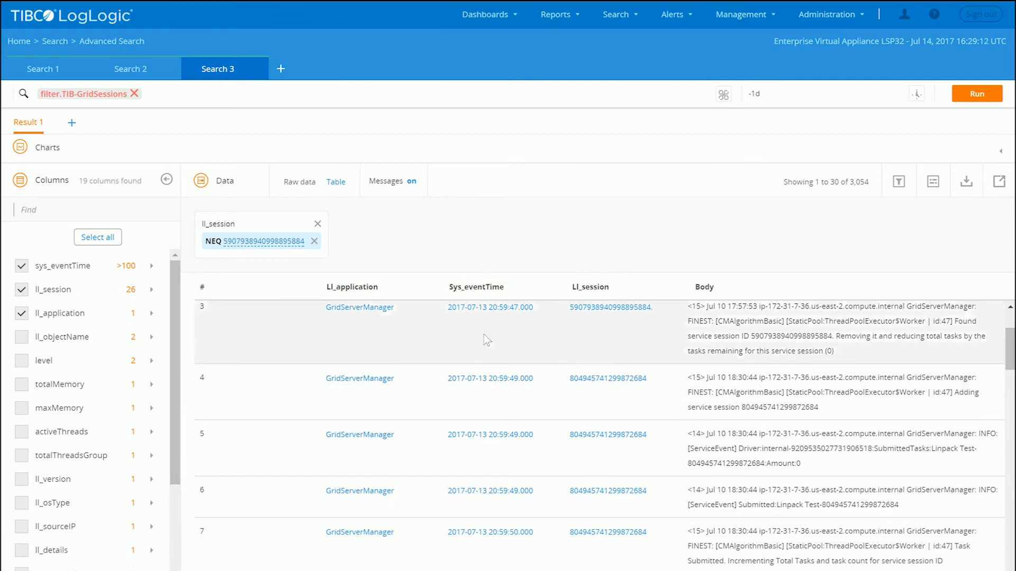
pyautogui.scroll(-3)
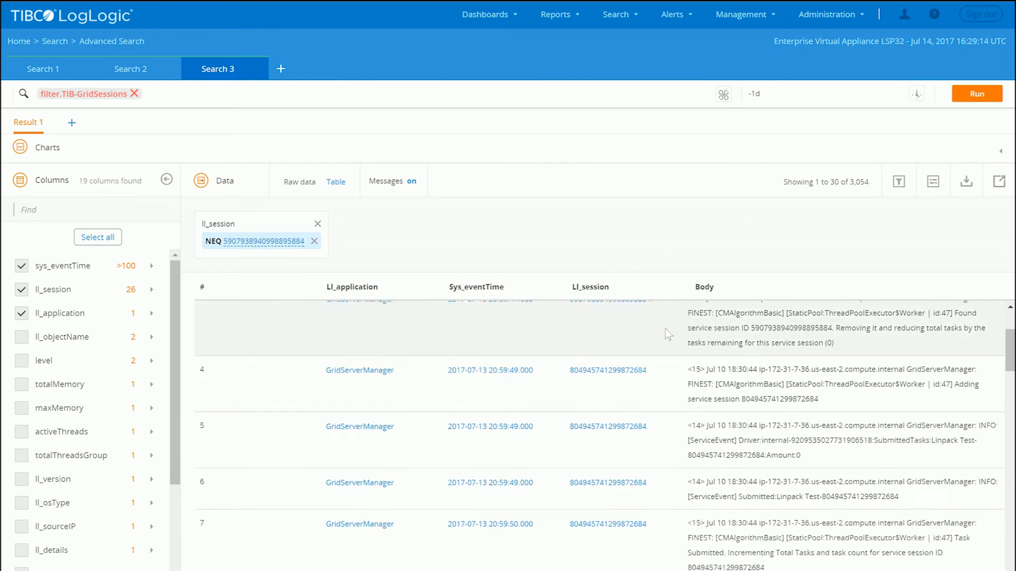
pyautogui.scroll(-3)
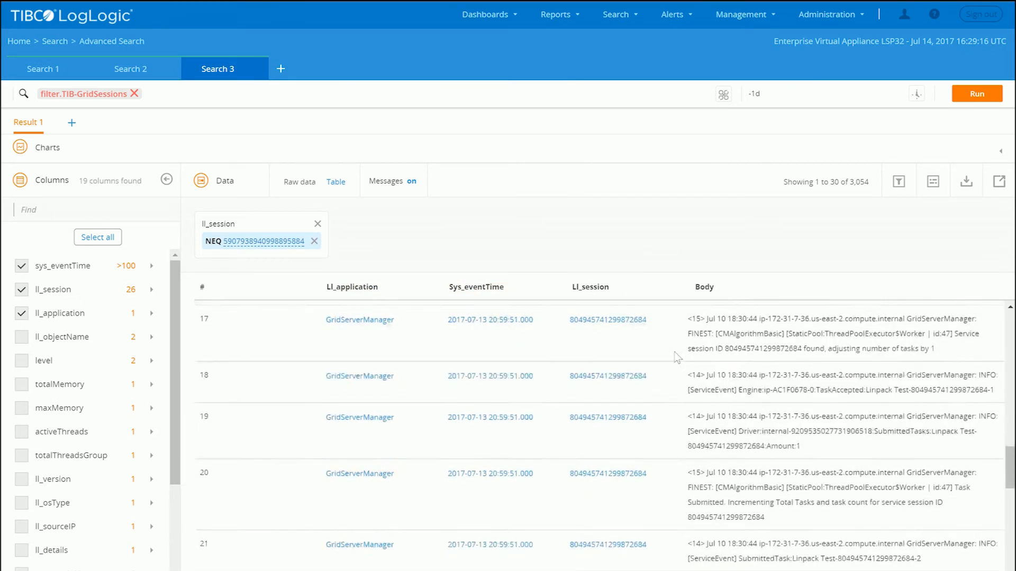
pyautogui.scroll(-3)
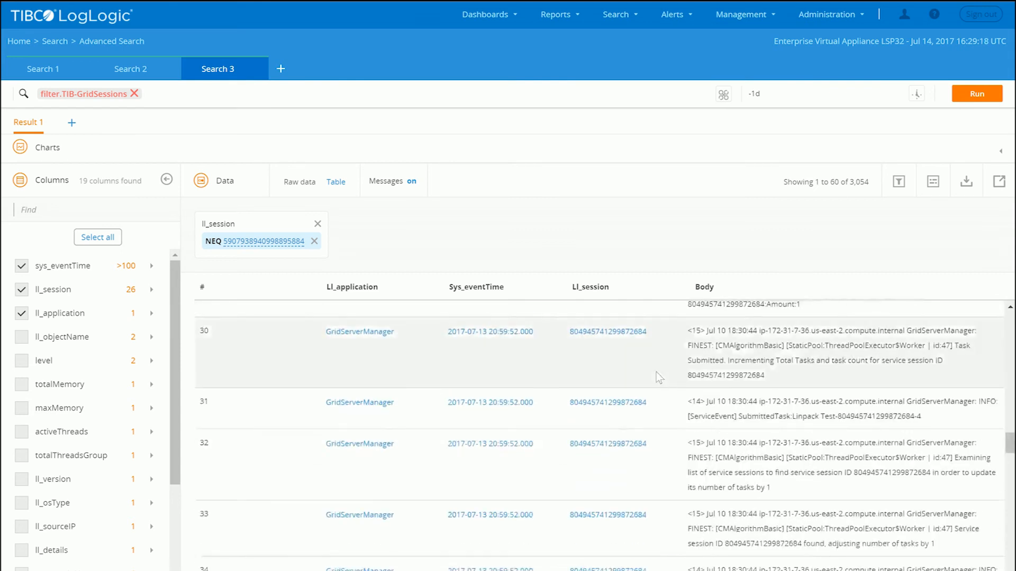
pyautogui.scroll(-3)
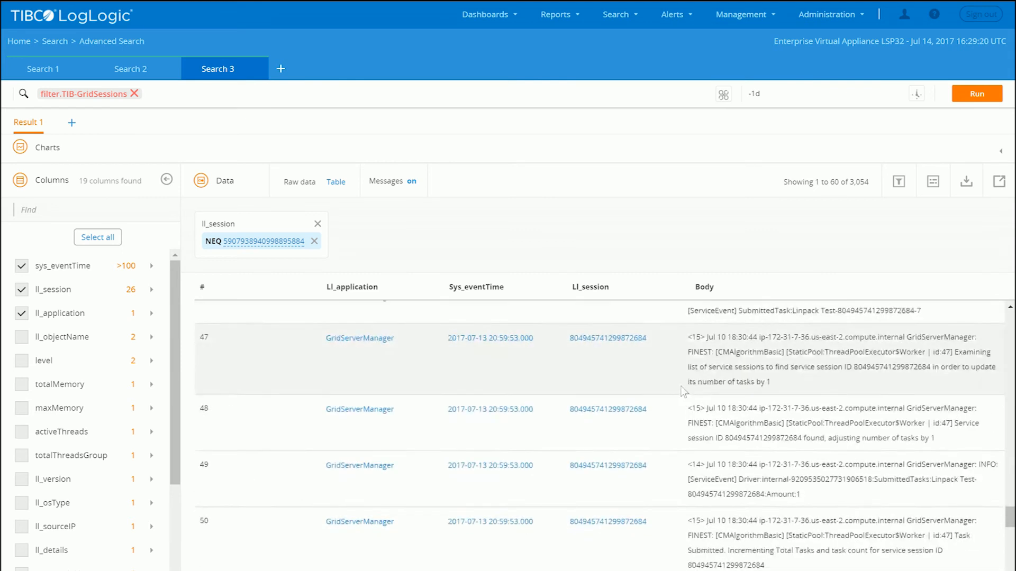
pyautogui.scroll(-3)
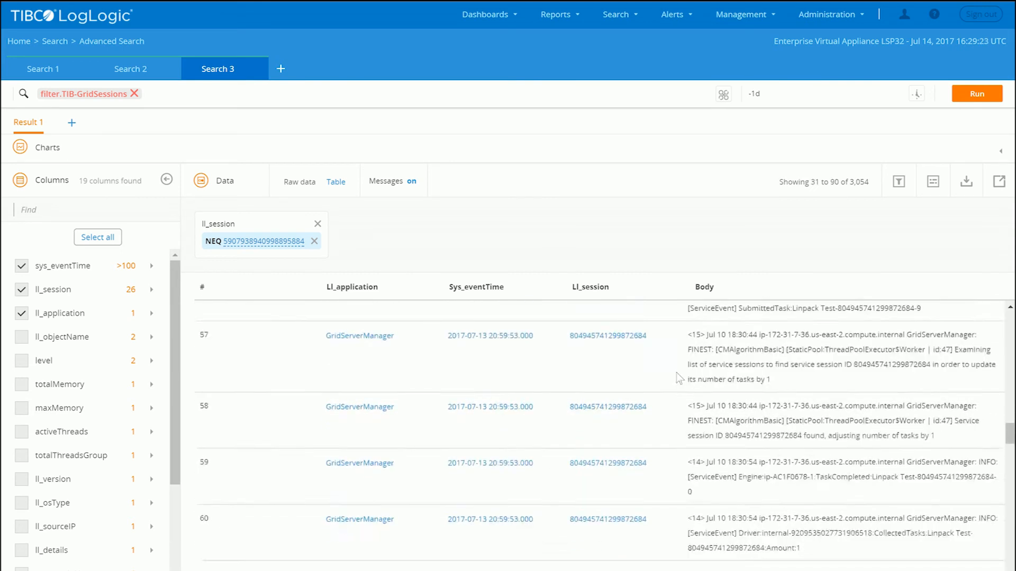
pyautogui.scroll(3)
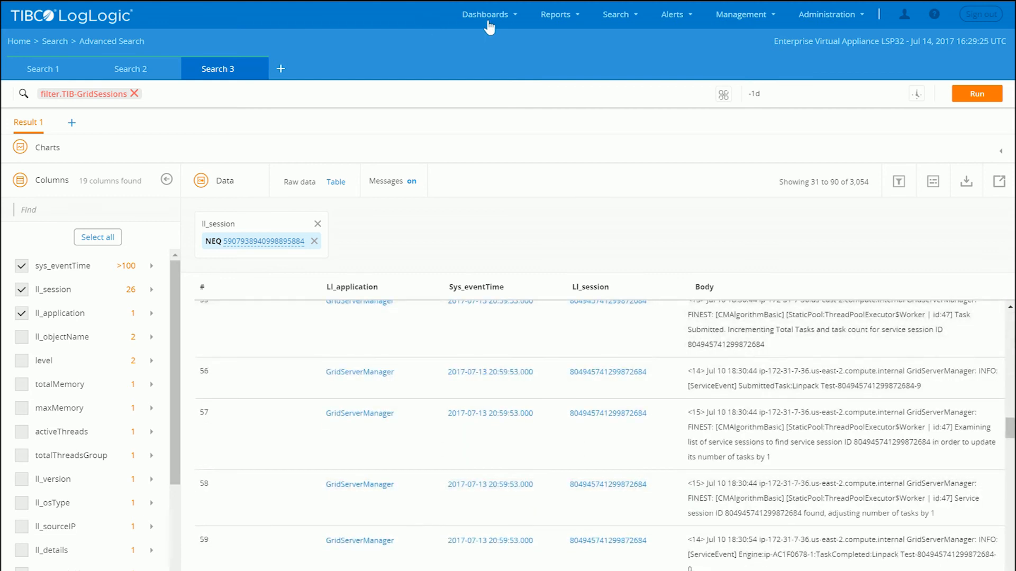
pyautogui.click(485, 14)
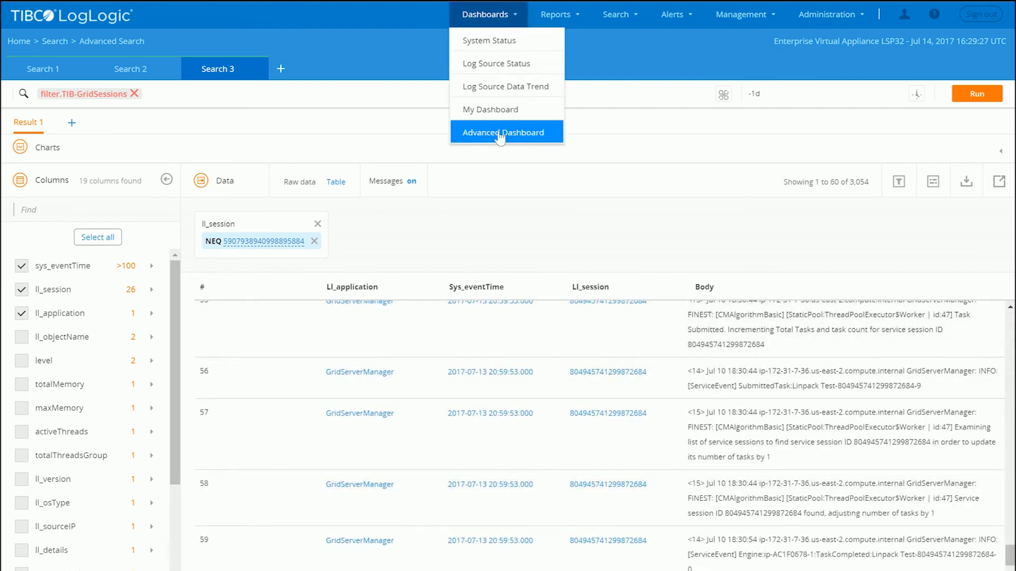
# Open the TIBCO Grid Server advanced dashboard and send its OS Distro query to a new search
pyautogui.click(502, 132)
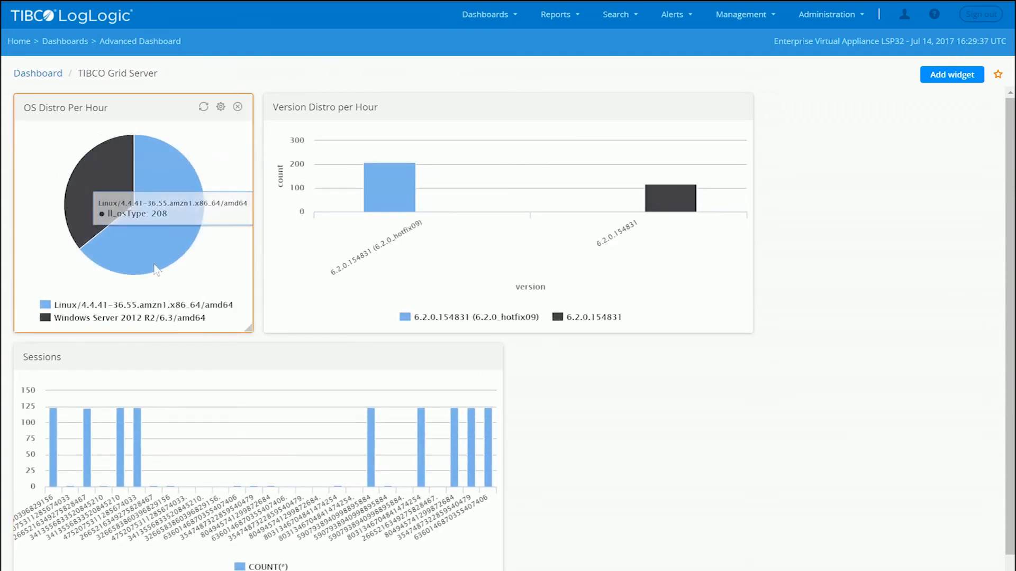
pyautogui.moveTo(128, 219)
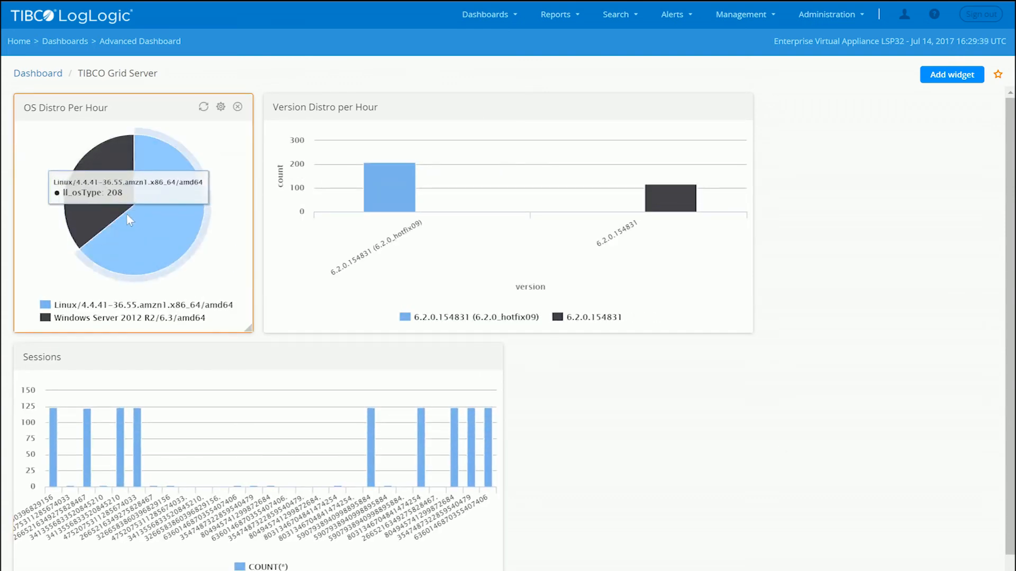
pyautogui.moveTo(103, 195)
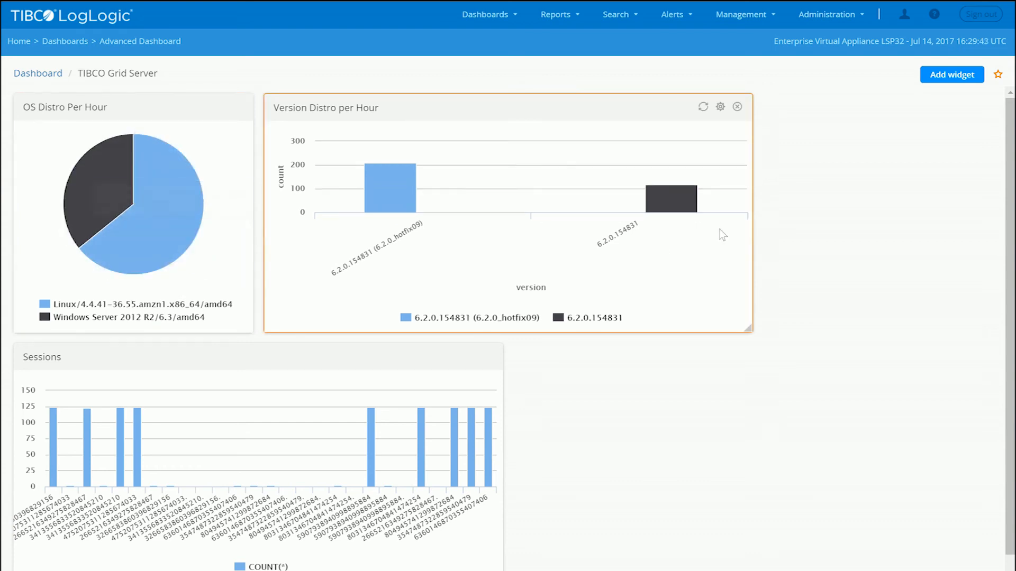
pyautogui.moveTo(670, 201)
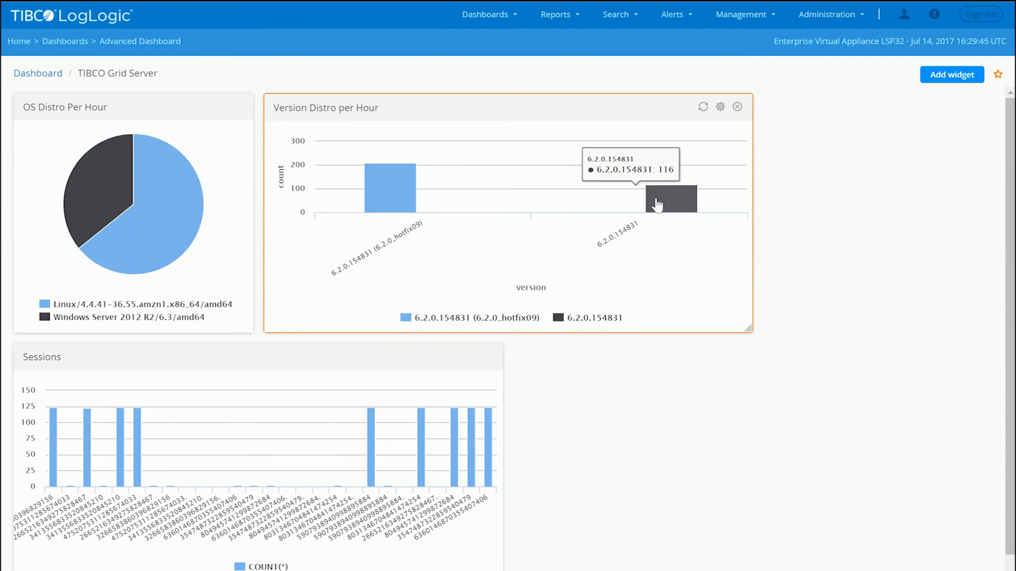
pyautogui.moveTo(300, 432)
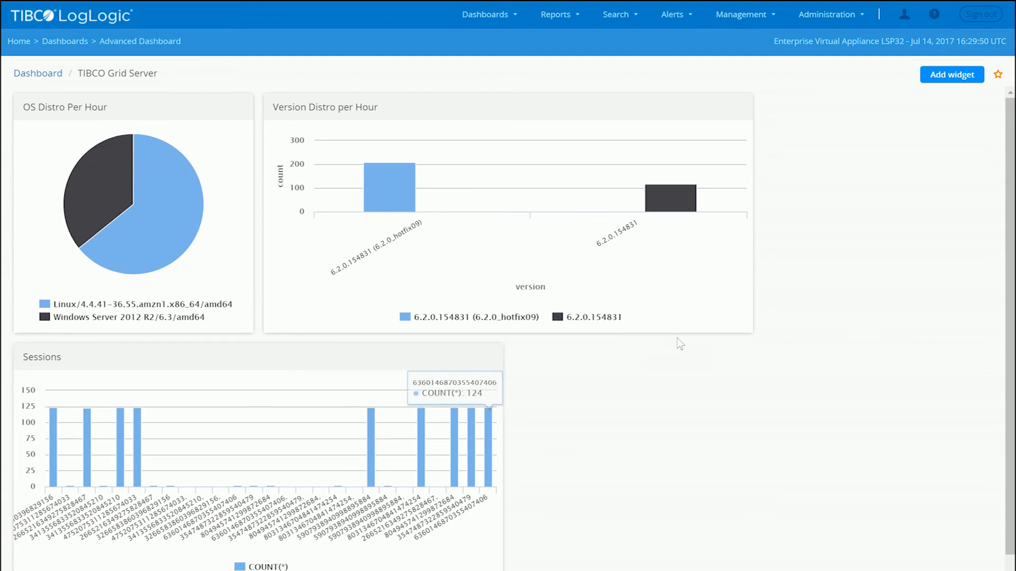
pyautogui.click(614, 14)
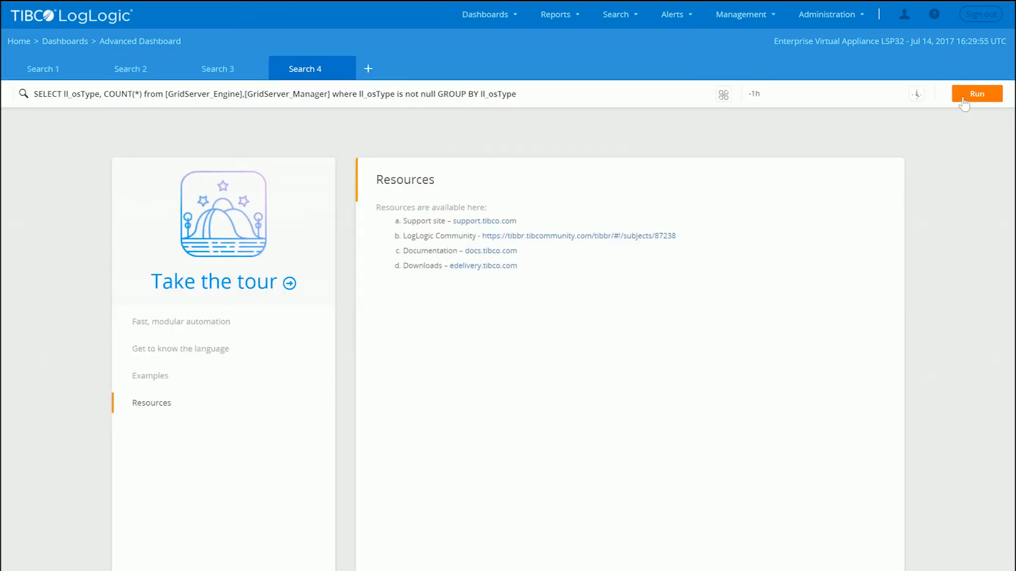
# Run the ll_osType count query (Windows 58, Linux 207) and show triggered alerts
pyautogui.click(976, 94)
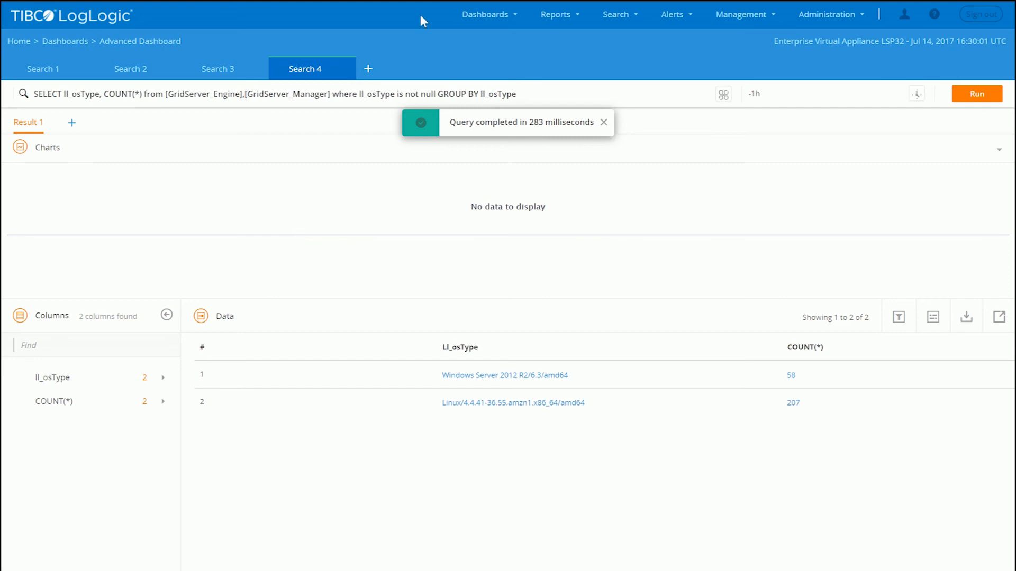
pyautogui.moveTo(672, 14)
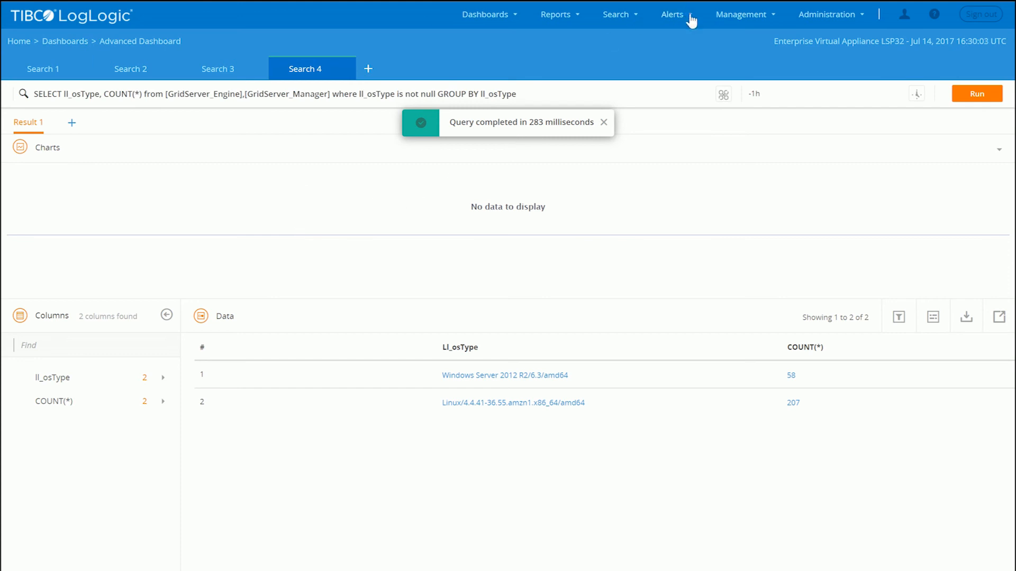
pyautogui.click(672, 14)
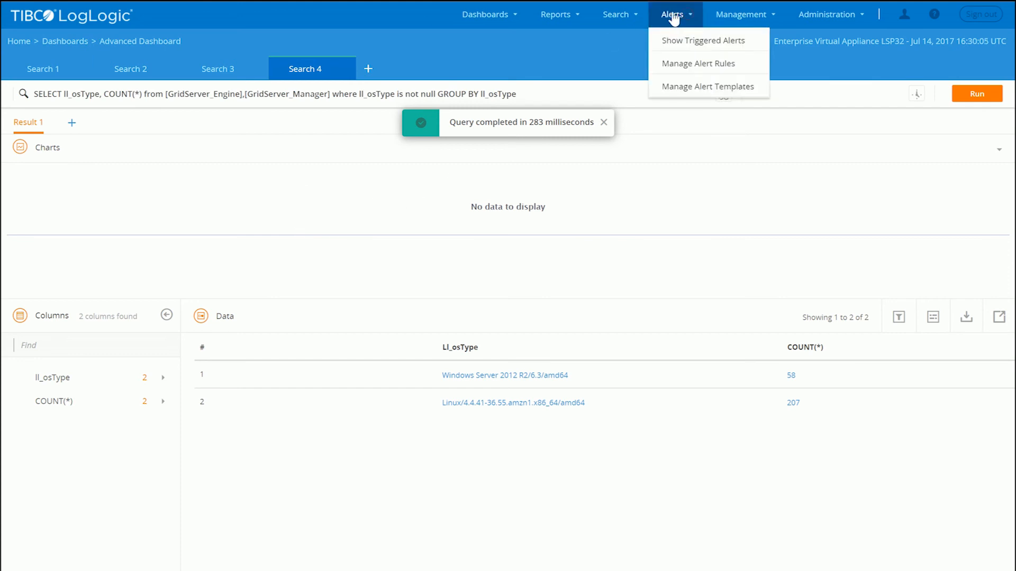
pyautogui.click(741, 15)
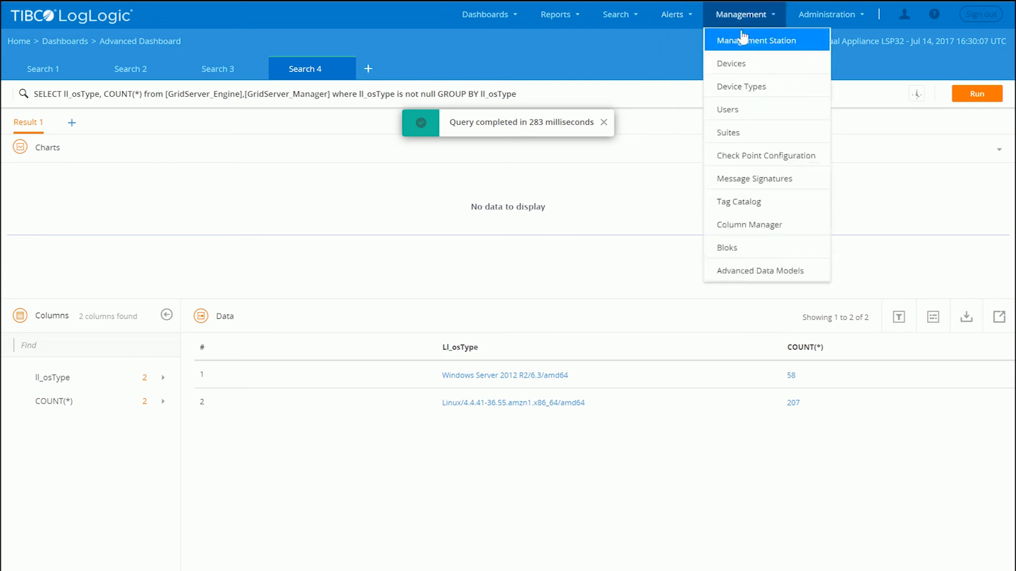
pyautogui.click(672, 14)
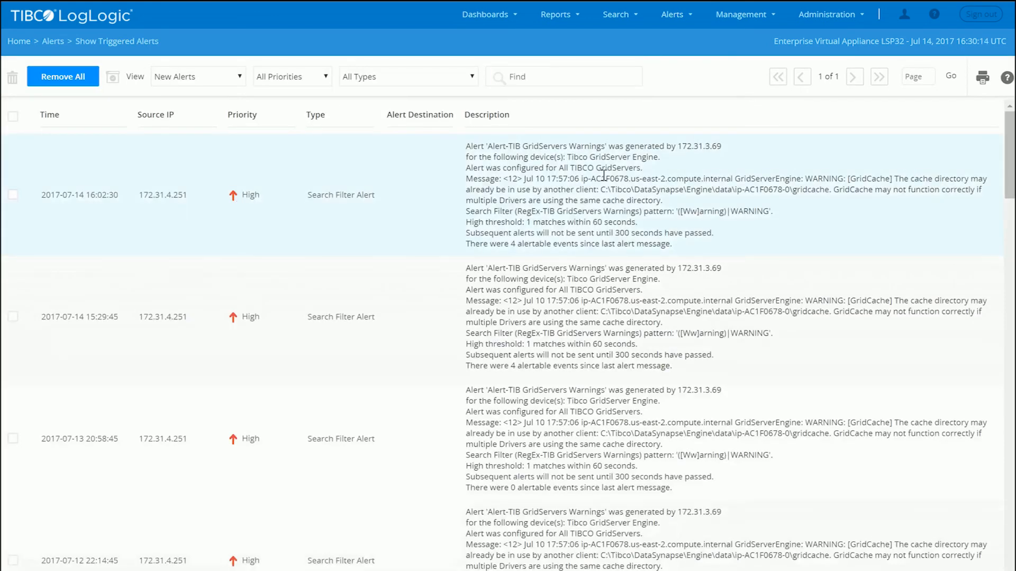
# Scroll through the triggered GridServer warning, error, exception and engine-died alerts, then return to advanced search
pyautogui.scroll(-3)
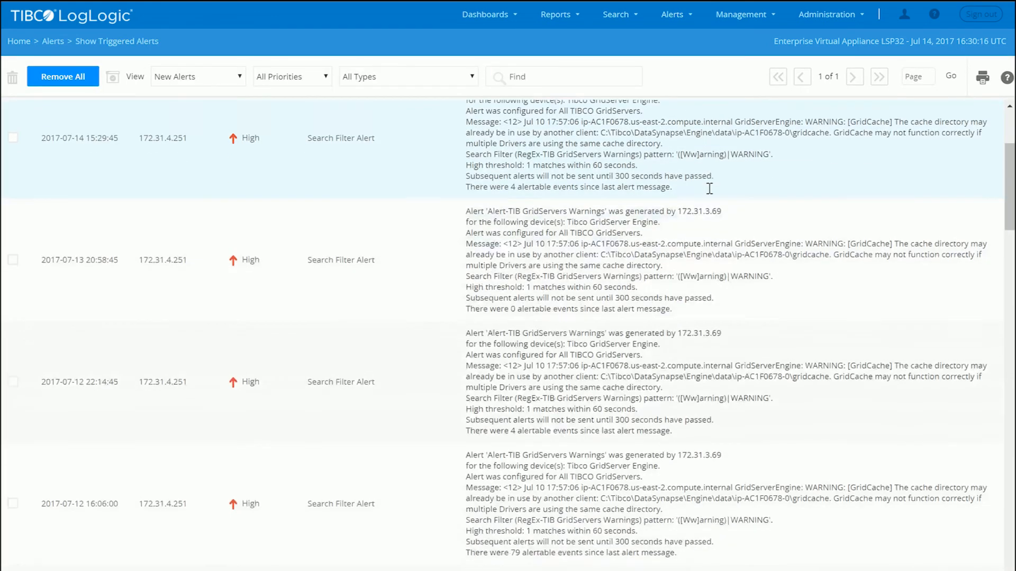
pyautogui.scroll(-3)
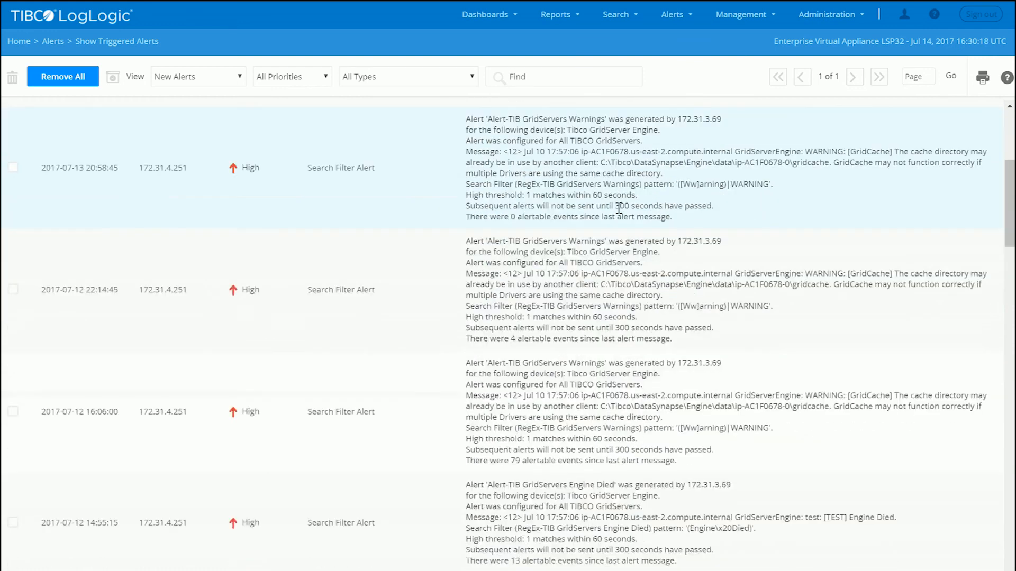
pyautogui.scroll(-3)
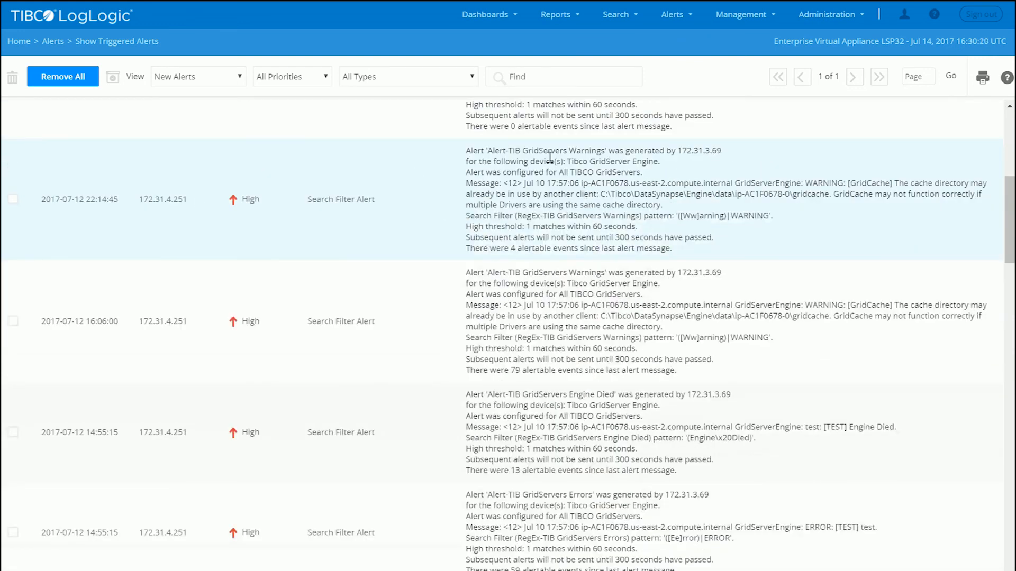
pyautogui.scroll(-3)
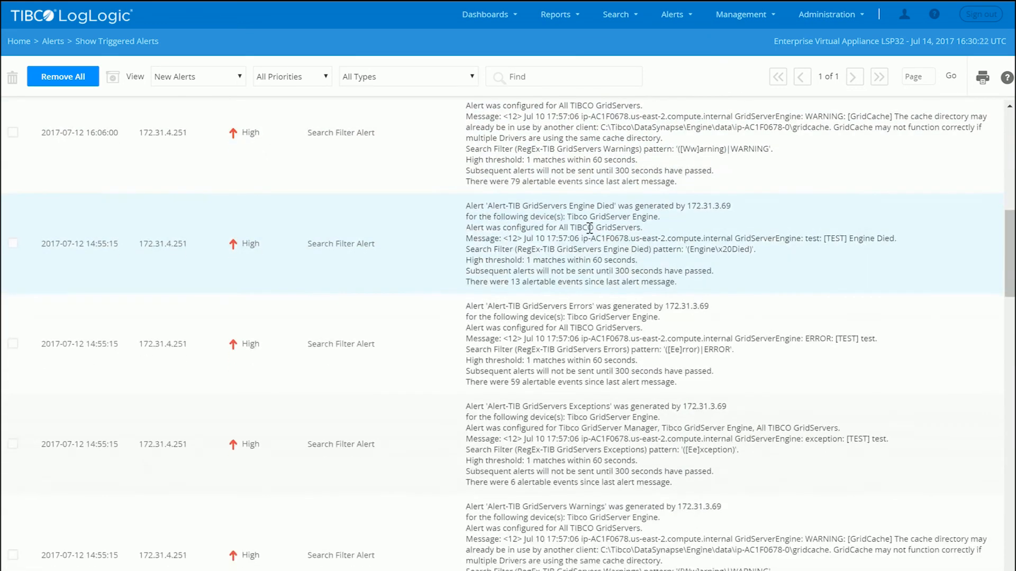
pyautogui.scroll(-3)
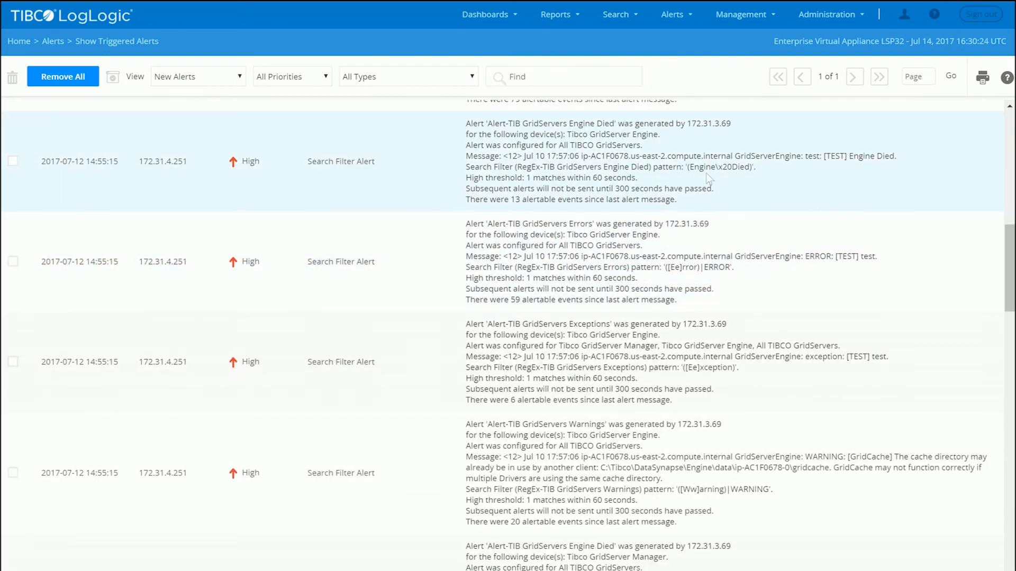
pyautogui.moveTo(744, 164)
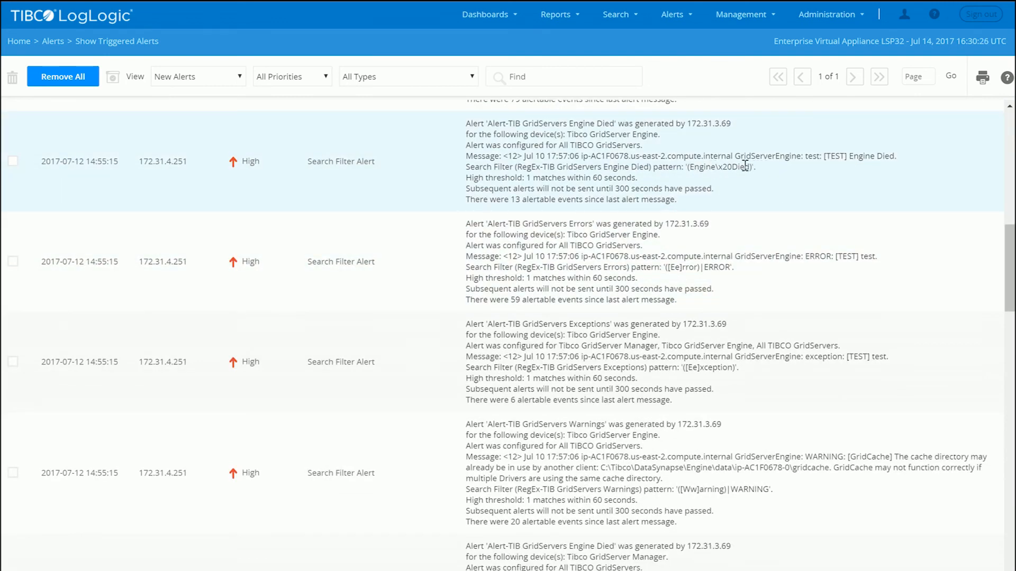
pyautogui.moveTo(690, 260)
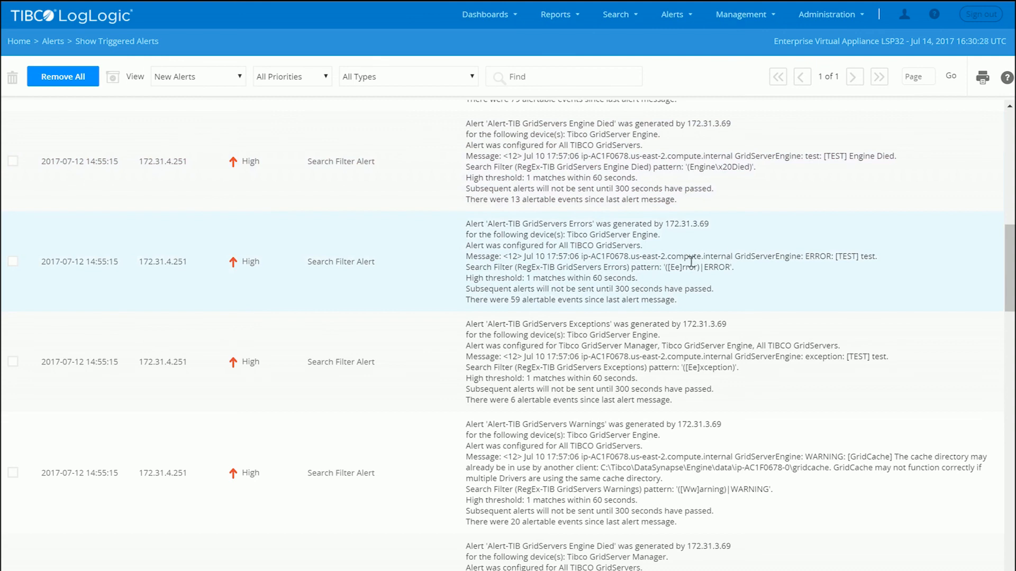
pyautogui.scroll(-3)
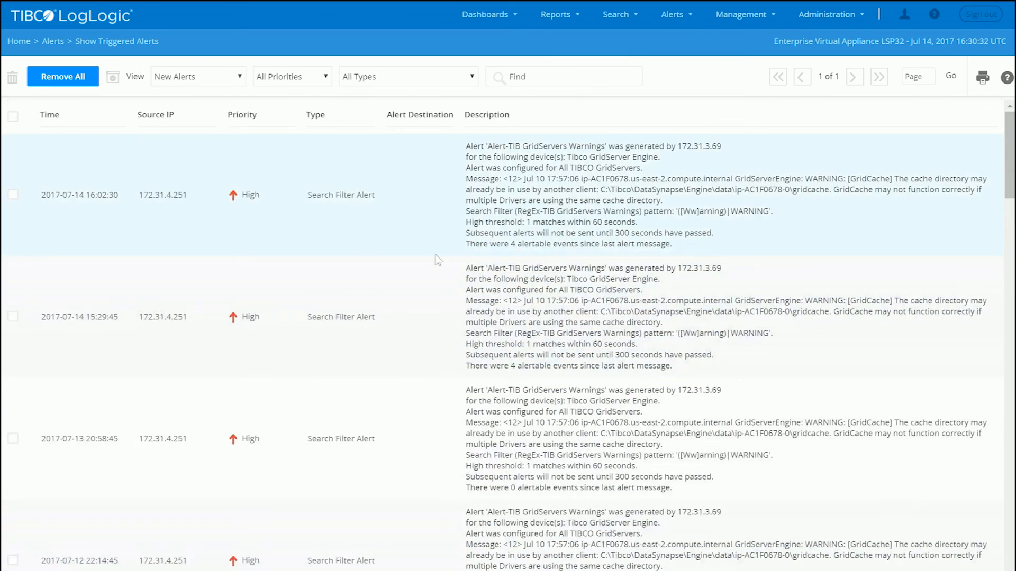
pyautogui.scroll(-3)
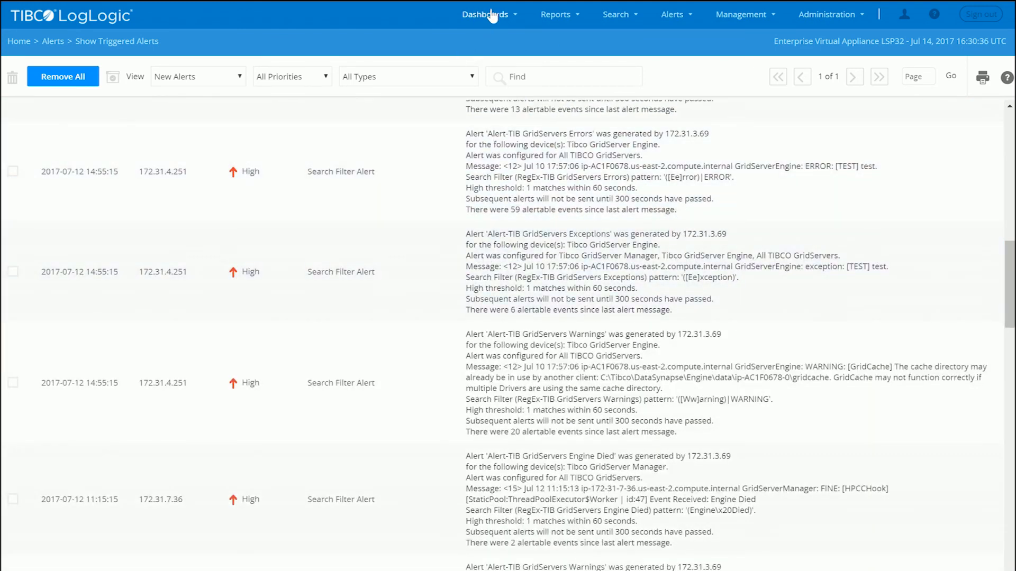
pyautogui.moveTo(634, 18)
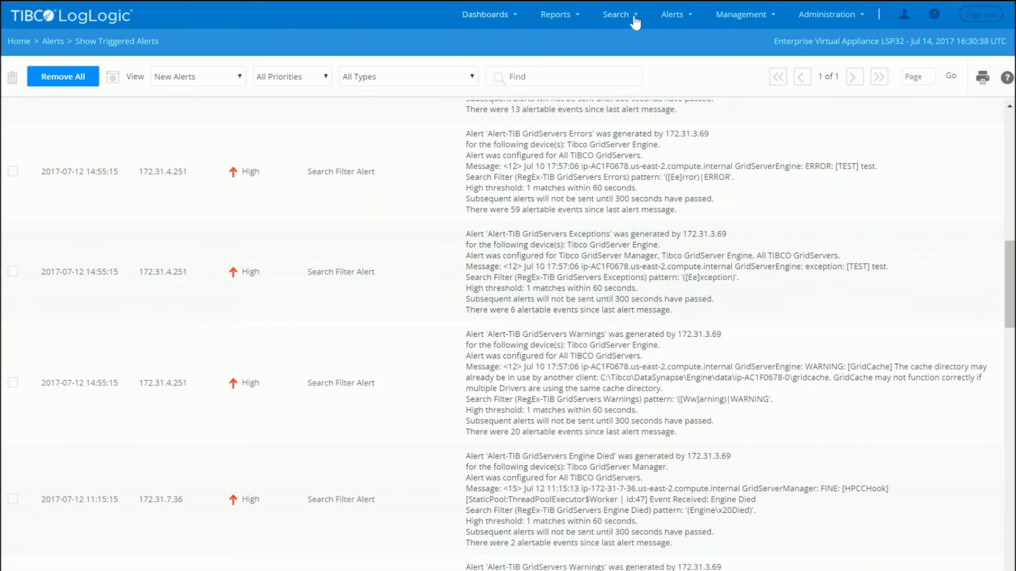
pyautogui.click(615, 14)
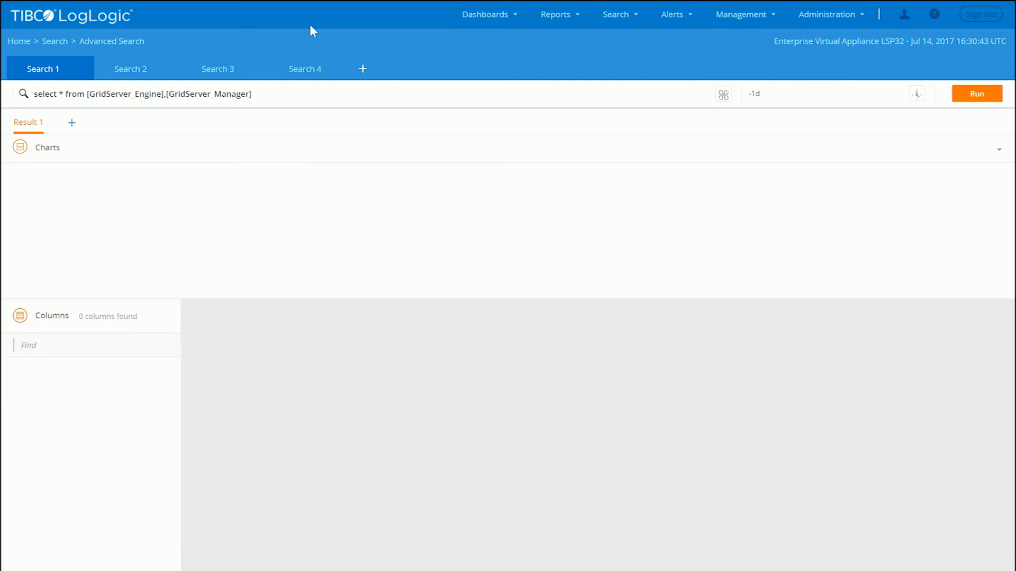
# Run select * from [GridServer_Engine],[GridServer_Manager], returning 3,293 events
pyautogui.click(976, 93)
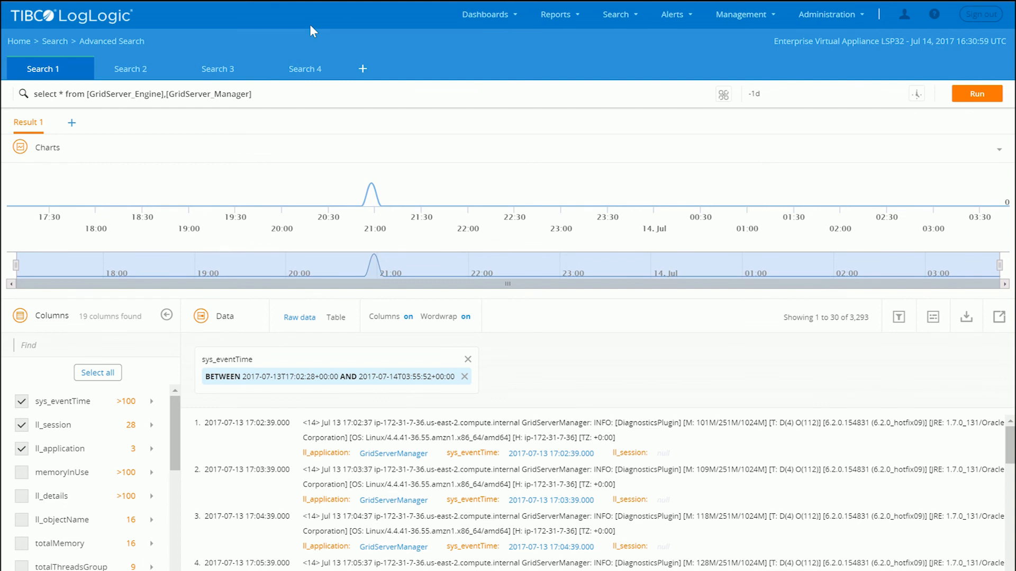
pyautogui.moveTo(379, 47)
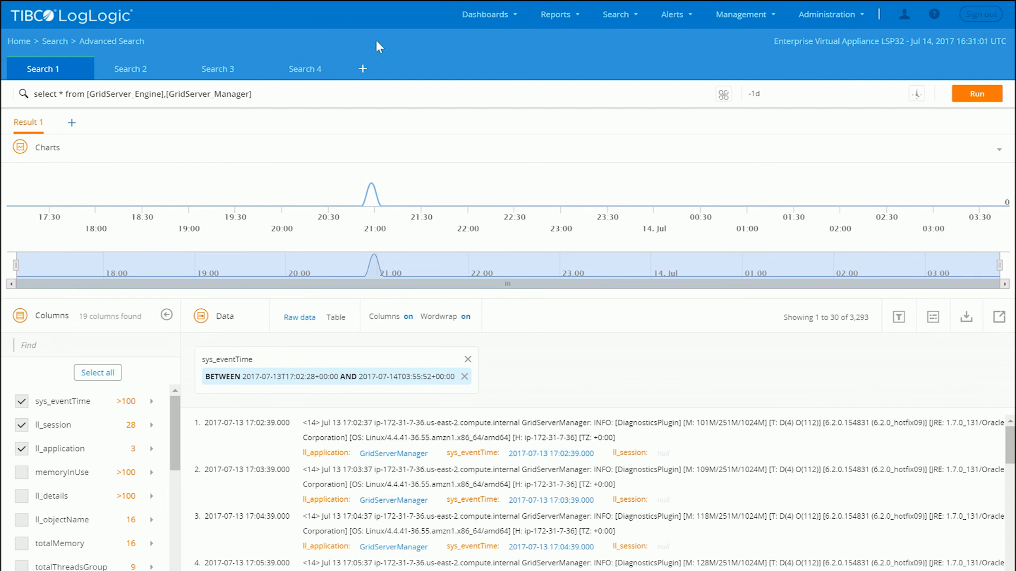
pyautogui.moveTo(375, 43)
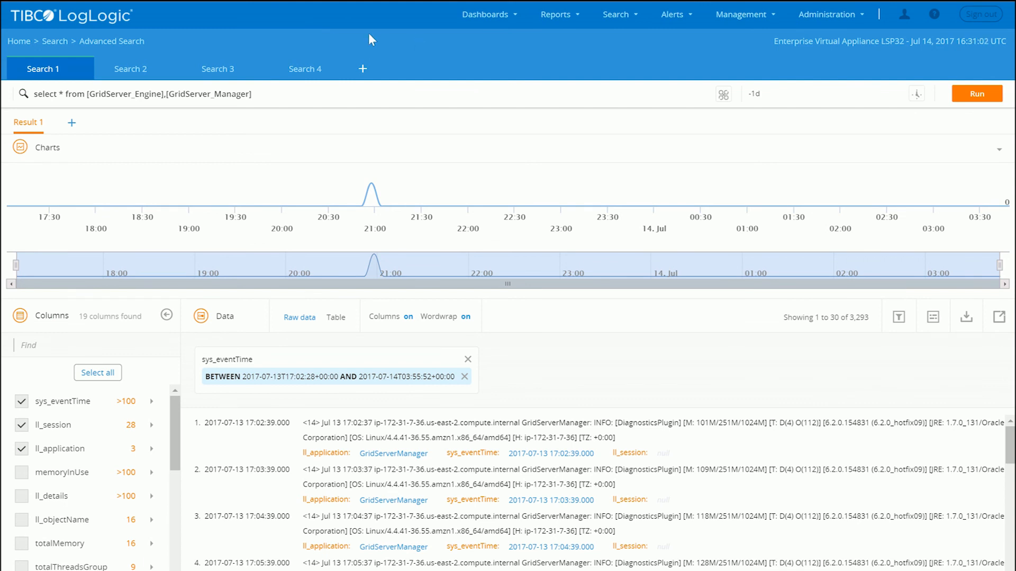